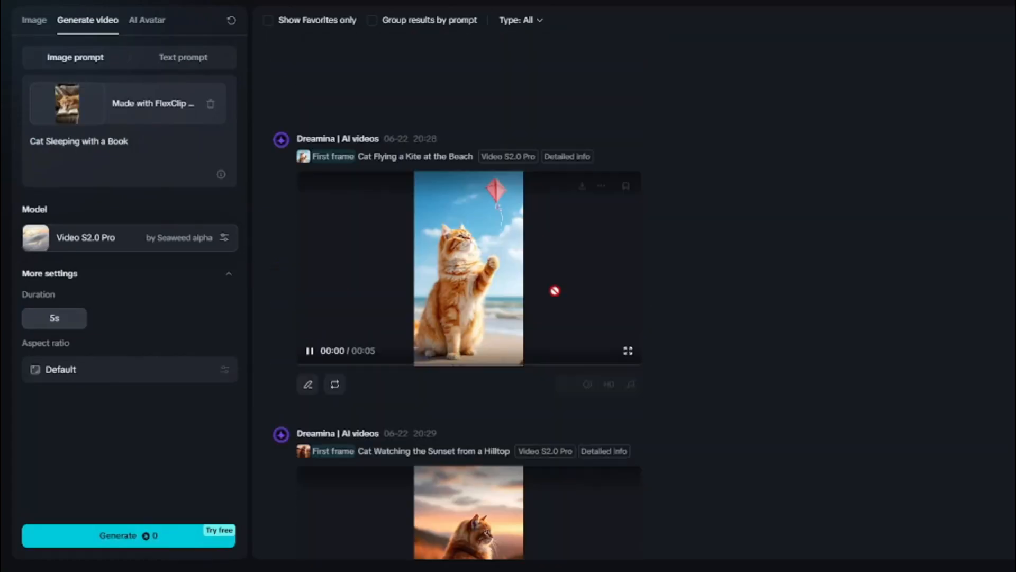
- Browse the Dreamina home page up and down to look over its AI tools
{"action": "scroll", "scroll_direction": "up", "scroll_amount": 3}
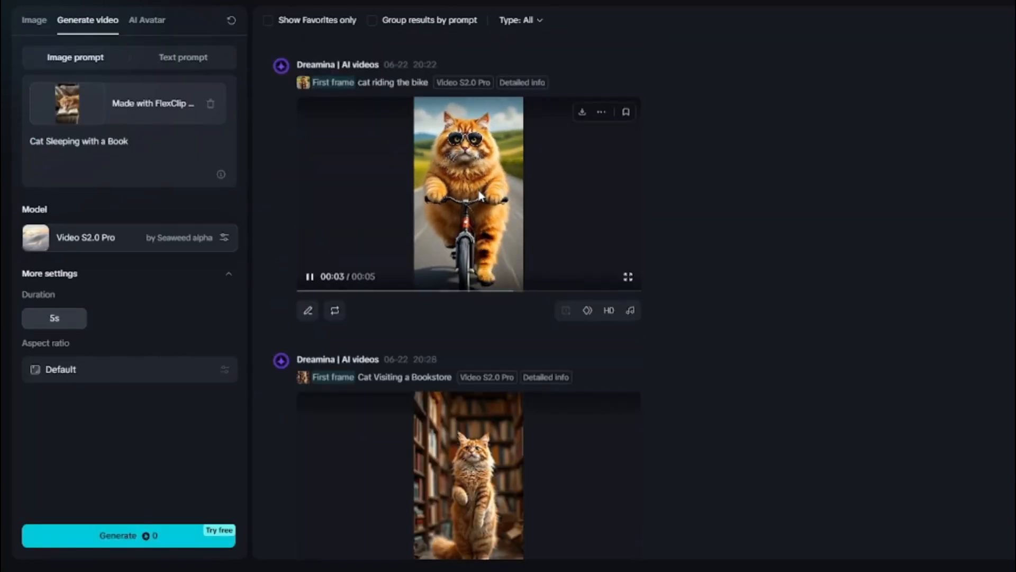
{"action": "scroll", "scroll_direction": "down", "scroll_amount": 3}
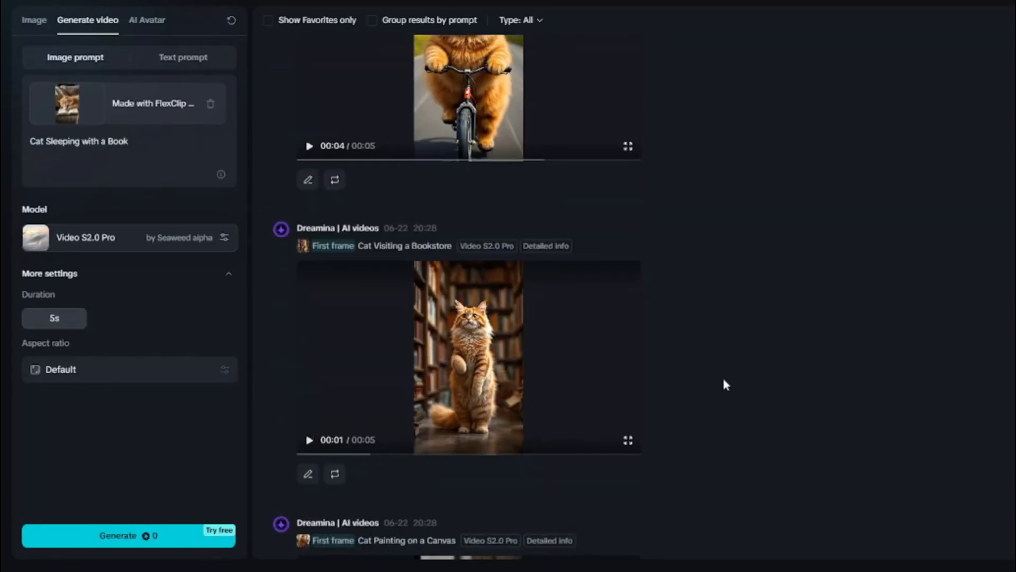
{"action": "scroll", "scroll_direction": "down", "scroll_amount": 3}
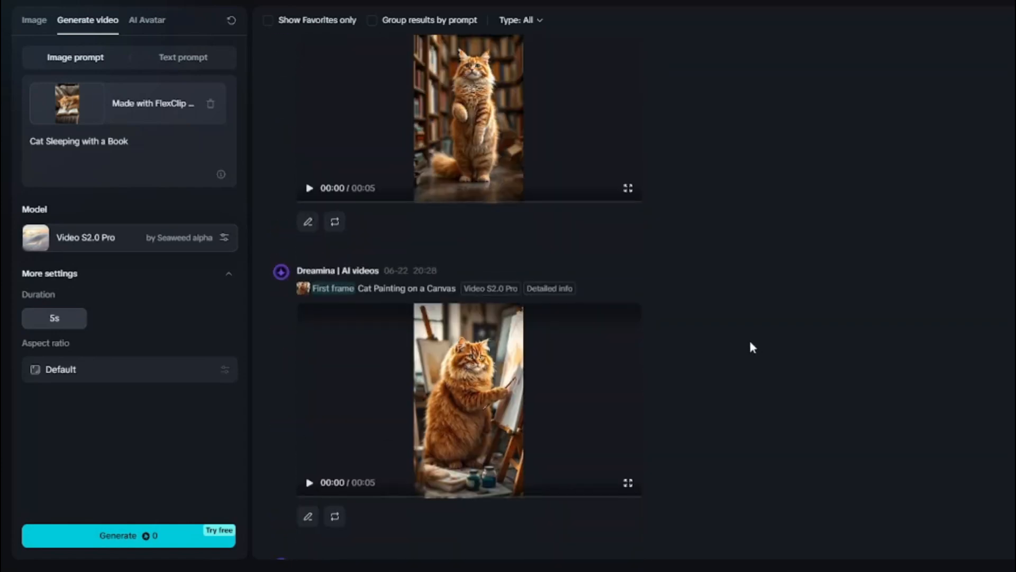
{"action": "left_click", "coordinate": [188, 10]}
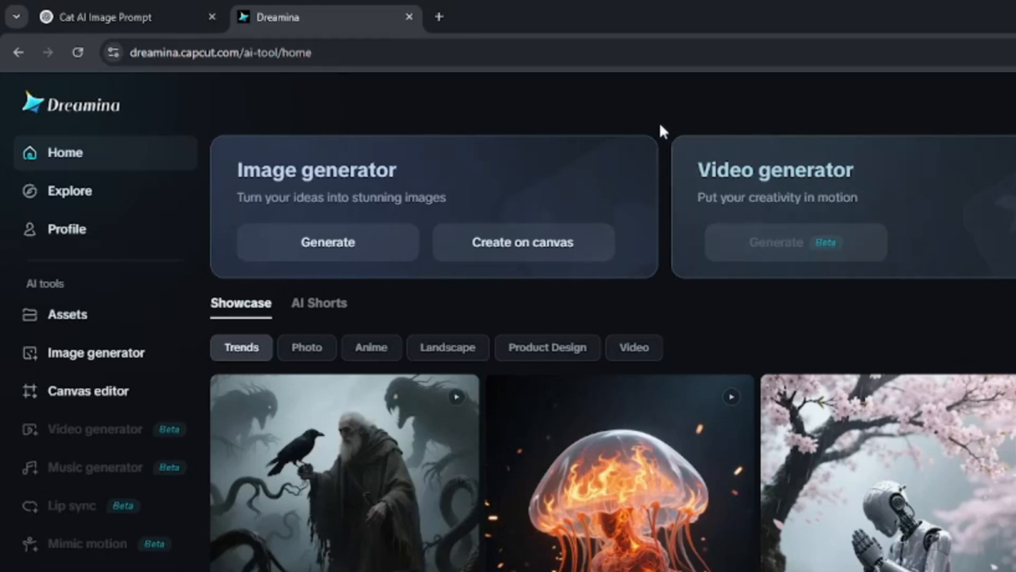
{"action": "scroll", "scroll_direction": "down", "scroll_amount": 3}
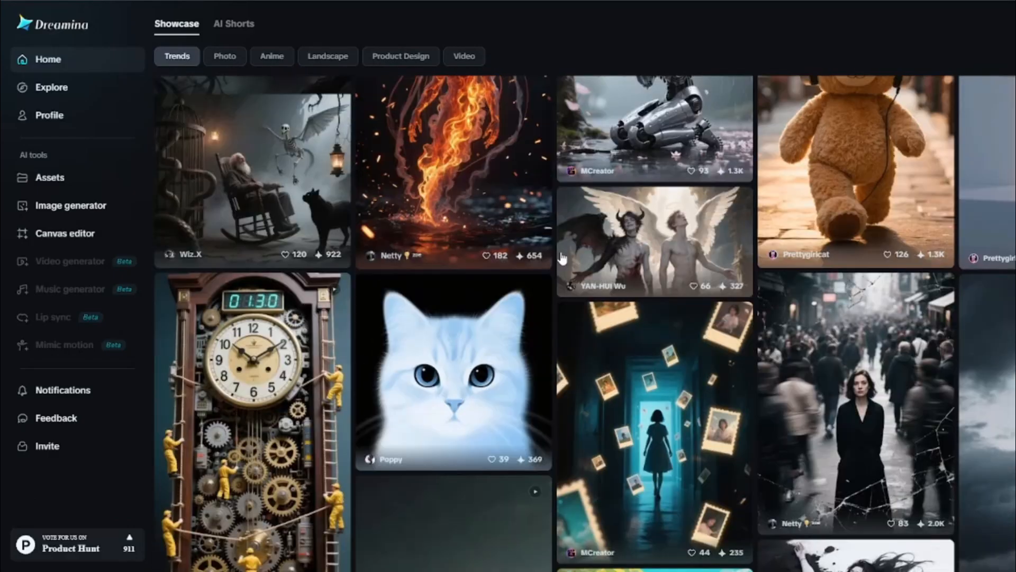
{"action": "scroll", "scroll_direction": "down", "scroll_amount": 3}
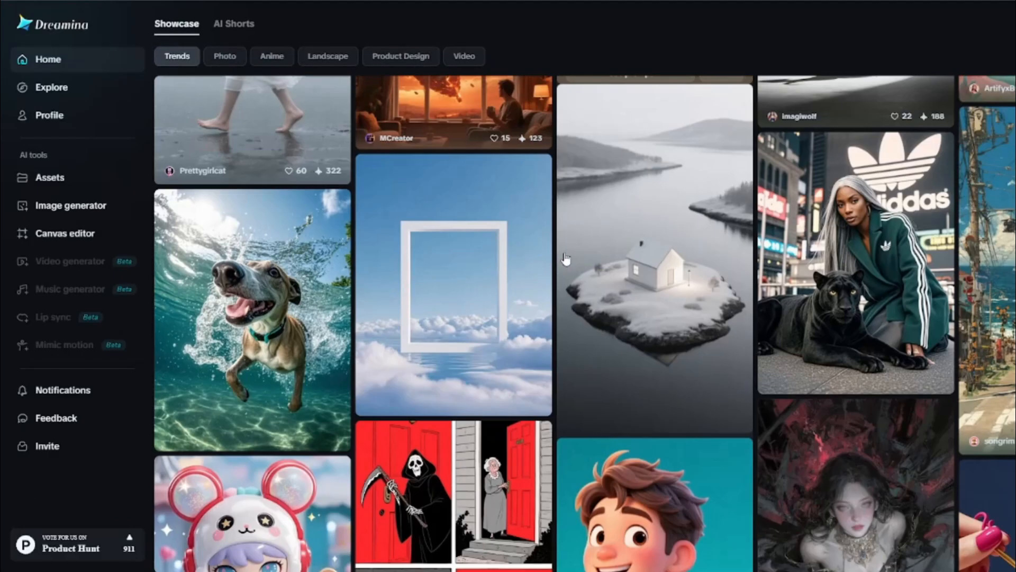
{"action": "scroll", "scroll_direction": "down", "scroll_amount": 3}
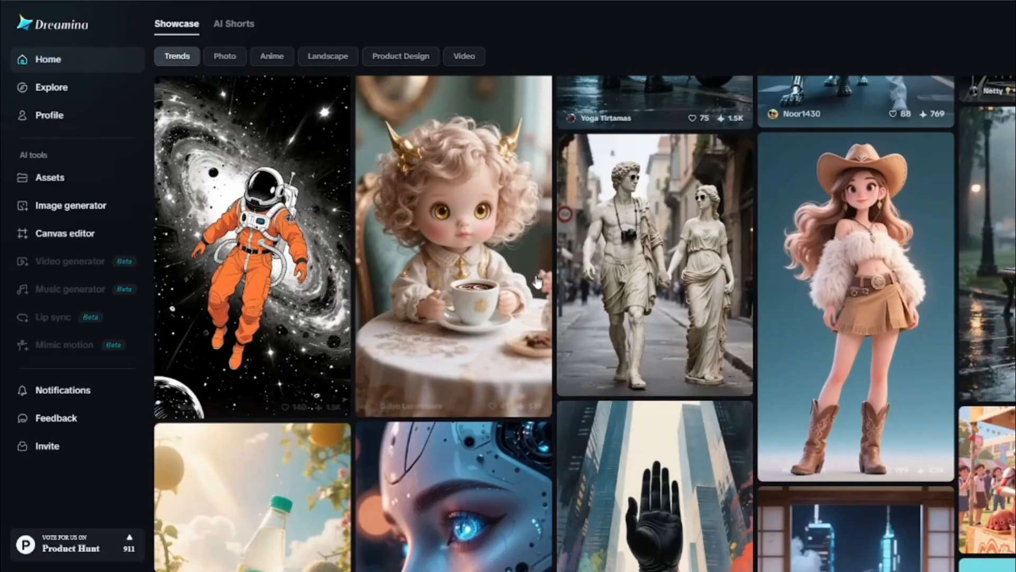
{"action": "scroll", "scroll_direction": "down", "scroll_amount": 3}
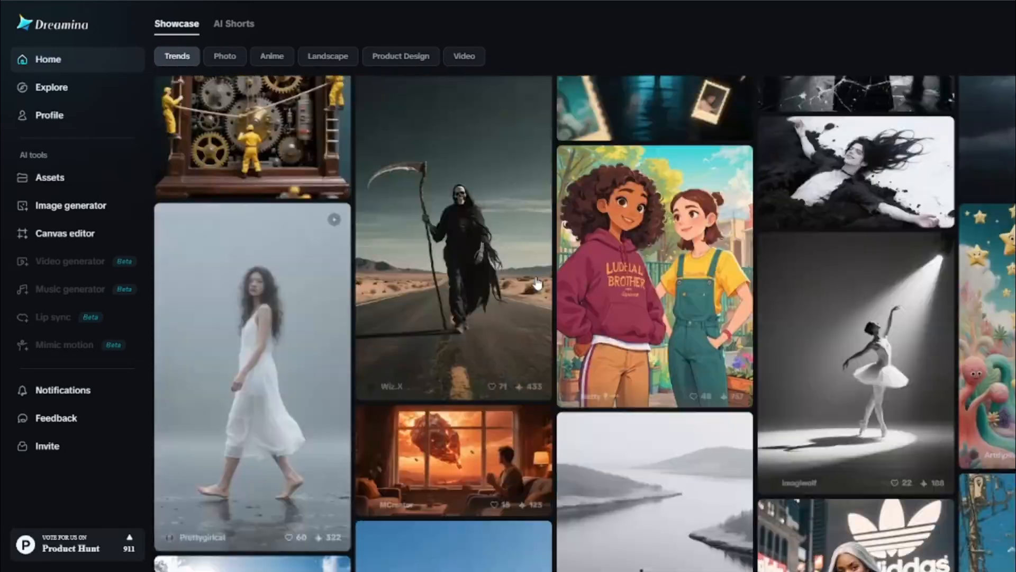
{"action": "scroll", "scroll_direction": "up", "scroll_amount": 3}
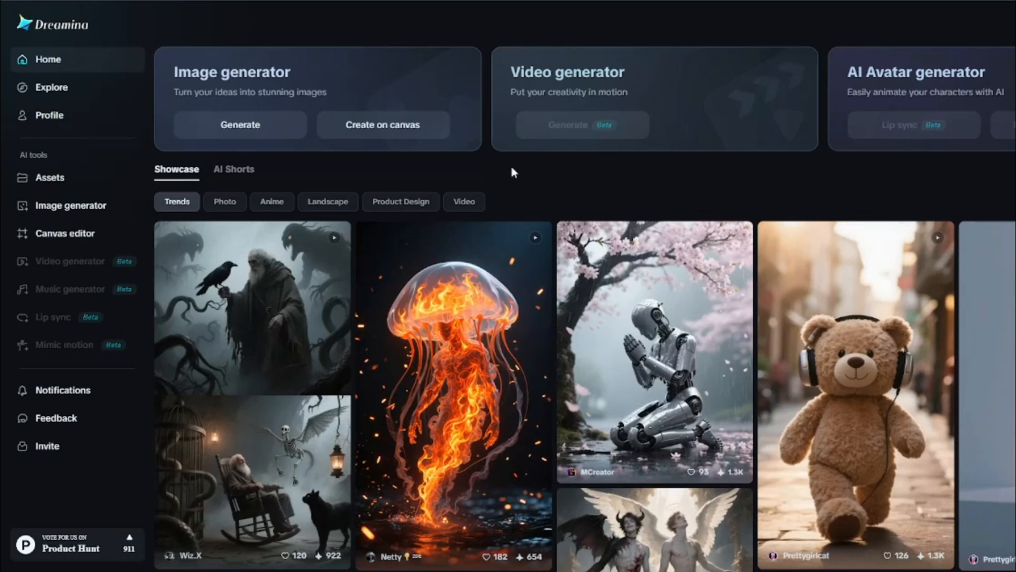
{"action": "mouse_move", "coordinate": [518, 166]}
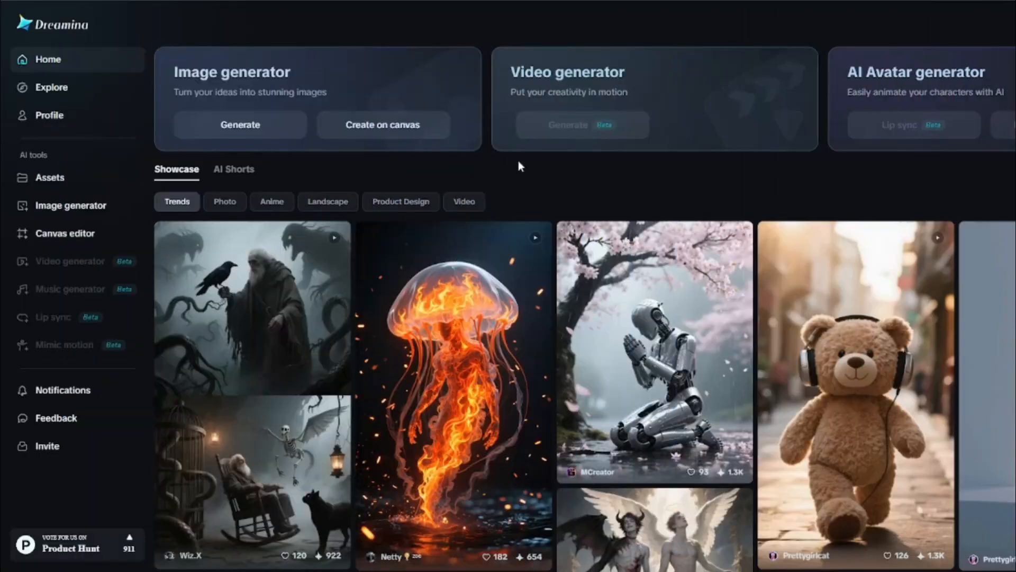
{"action": "mouse_move", "coordinate": [41, 178]}
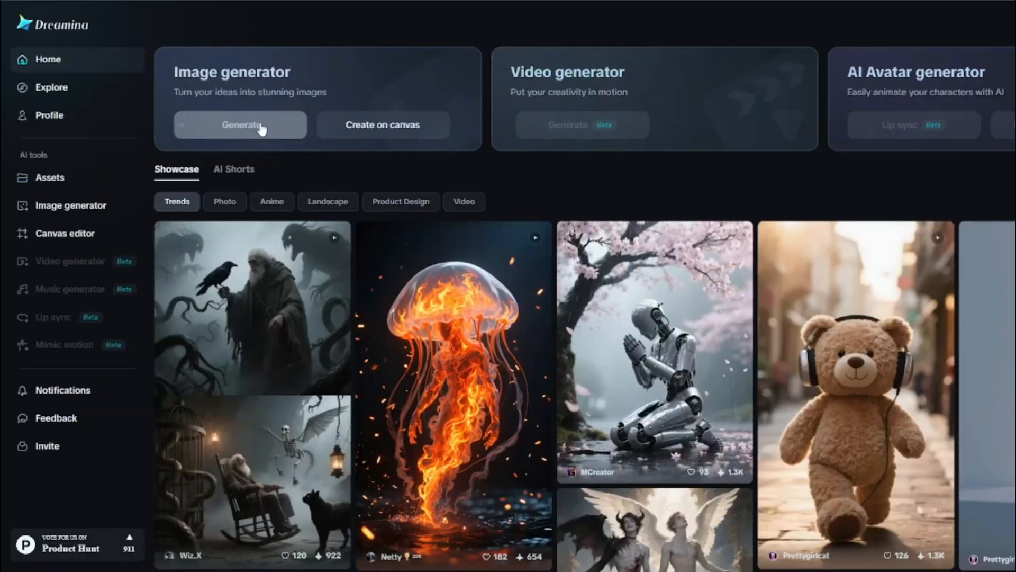
{"action": "mouse_move", "coordinate": [330, 94]}
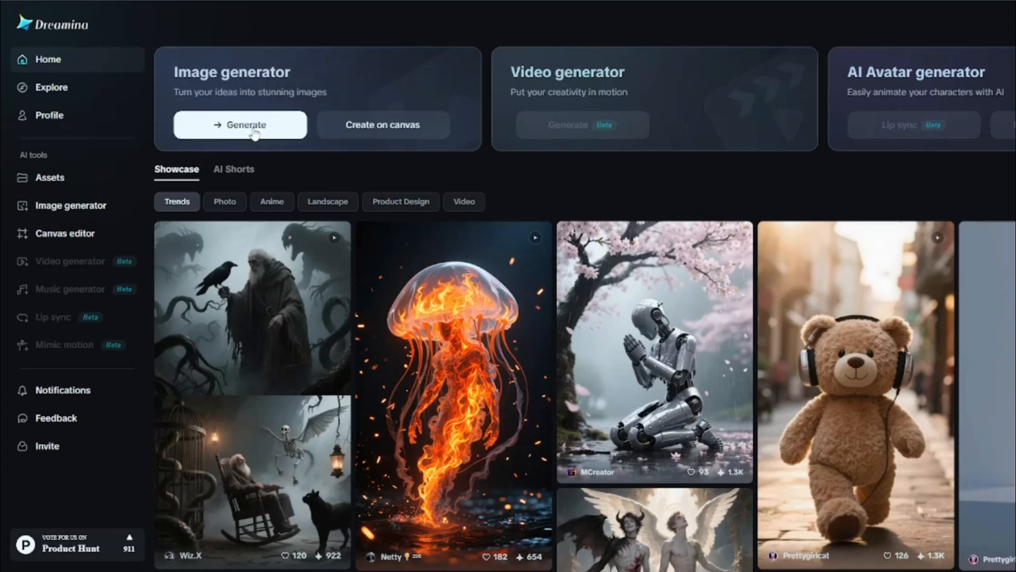
- Try the image and video generators, finding the video generator still locked behind a coming-soon notice
{"action": "left_click", "coordinate": [240, 125]}
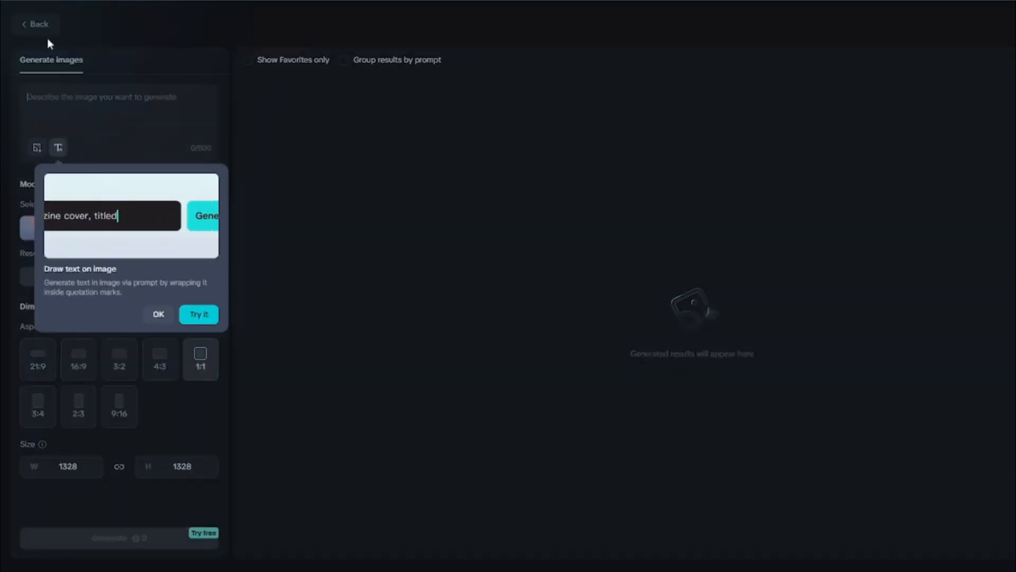
{"action": "left_click", "coordinate": [33, 24]}
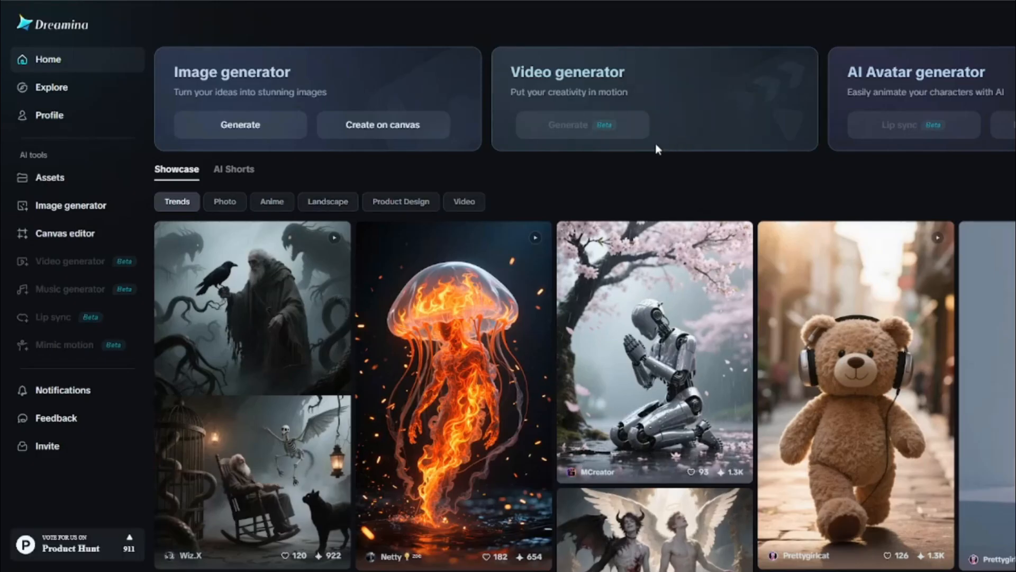
{"action": "mouse_move", "coordinate": [610, 98]}
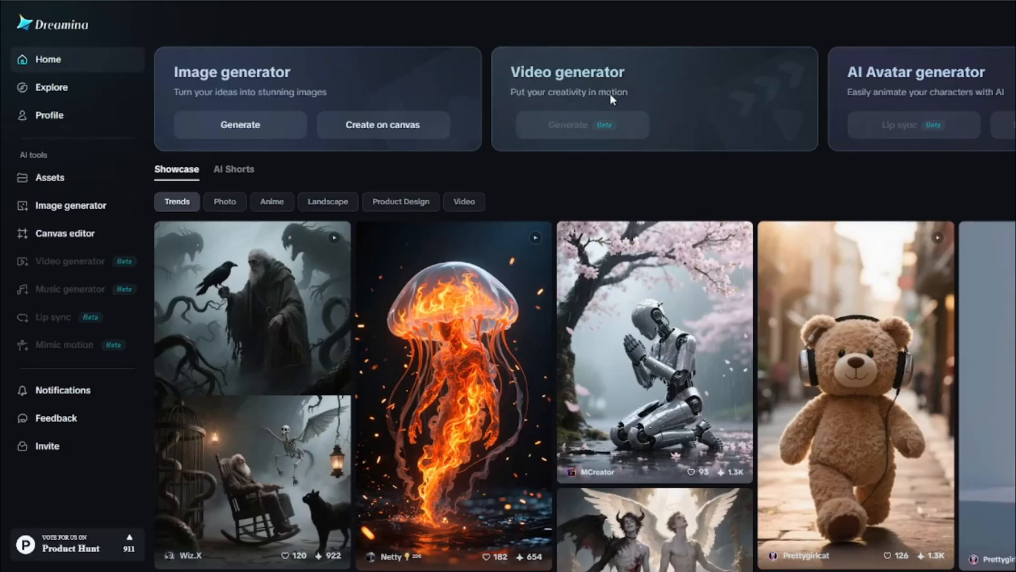
{"action": "mouse_move", "coordinate": [581, 125]}
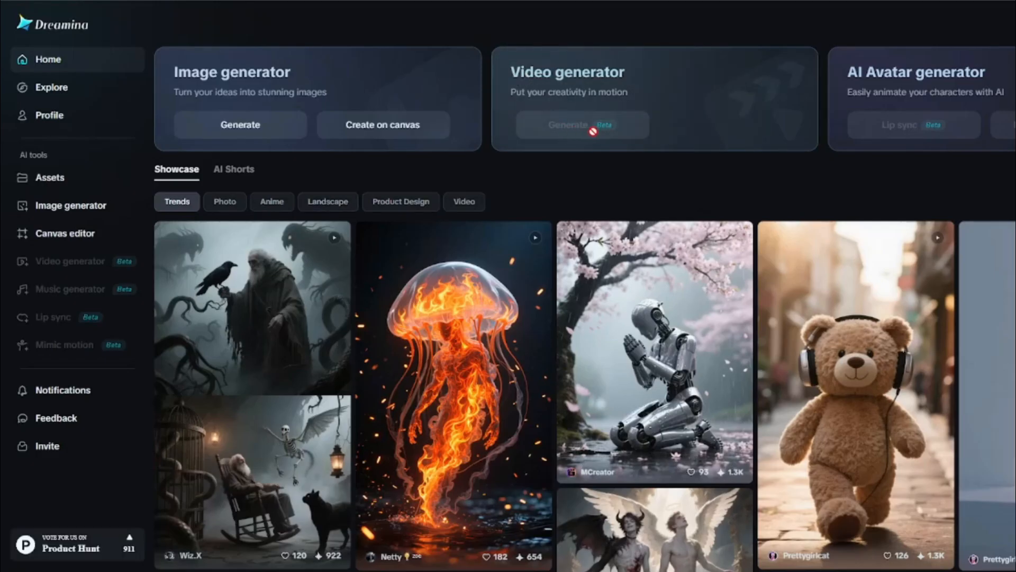
{"action": "left_click", "coordinate": [581, 125]}
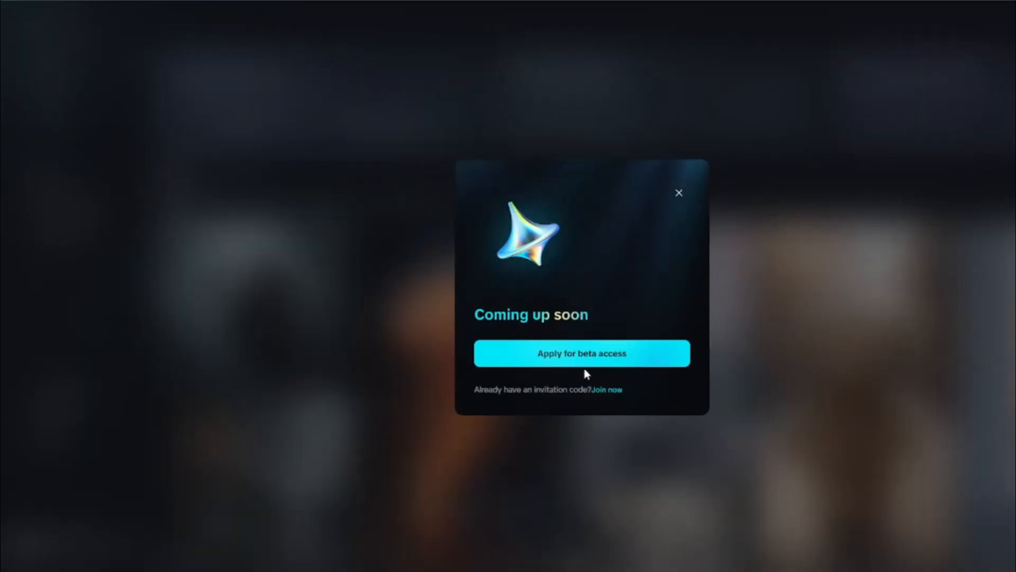
{"action": "mouse_move", "coordinate": [666, 351]}
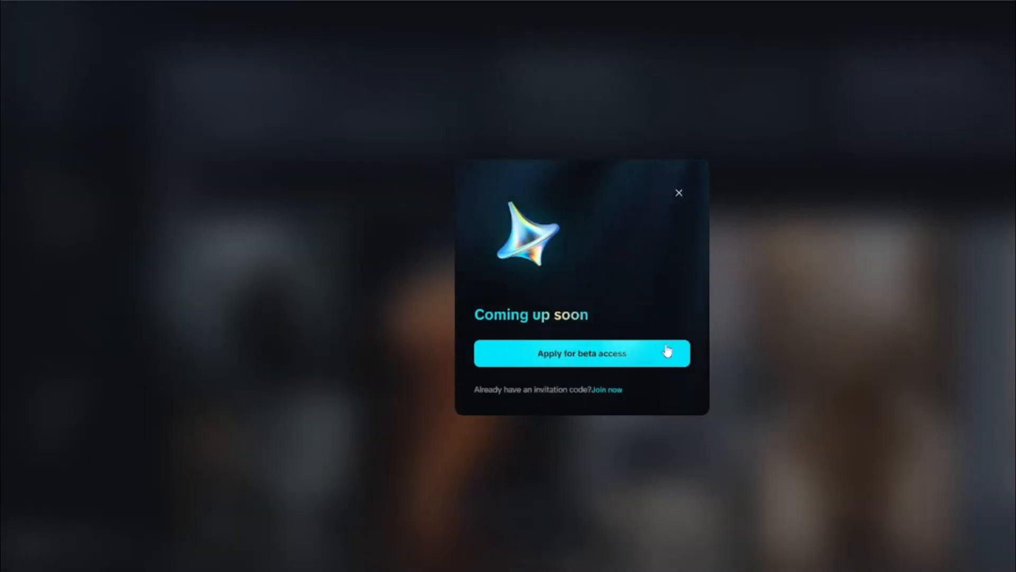
{"action": "left_click", "coordinate": [679, 193]}
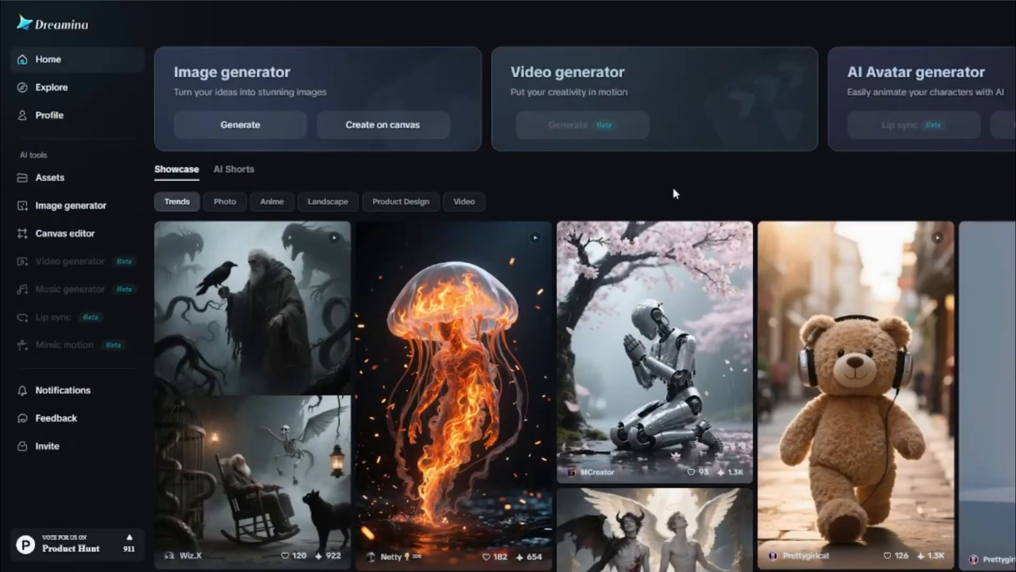
{"action": "mouse_move", "coordinate": [749, 186]}
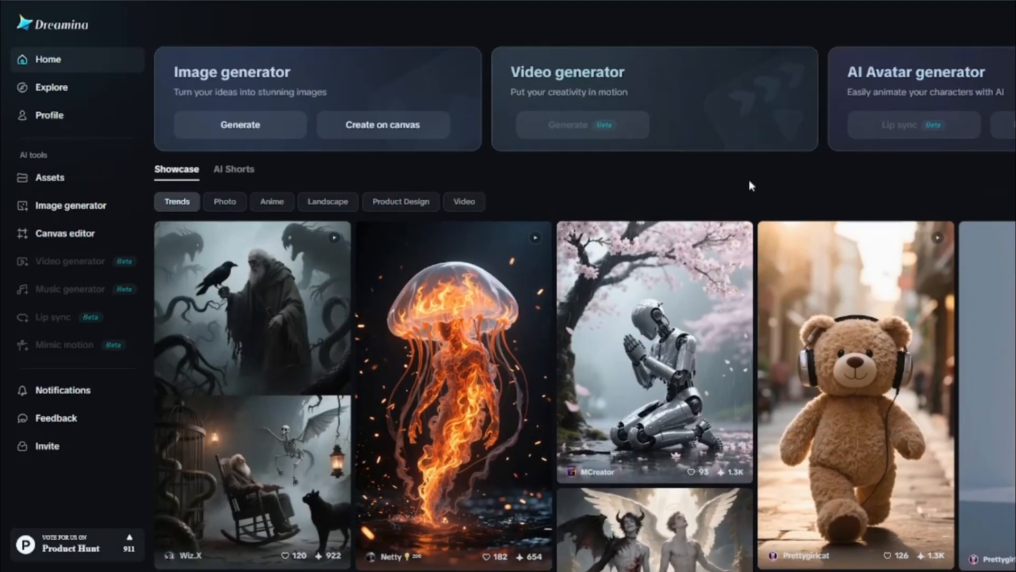
{"action": "mouse_move", "coordinate": [763, 100]}
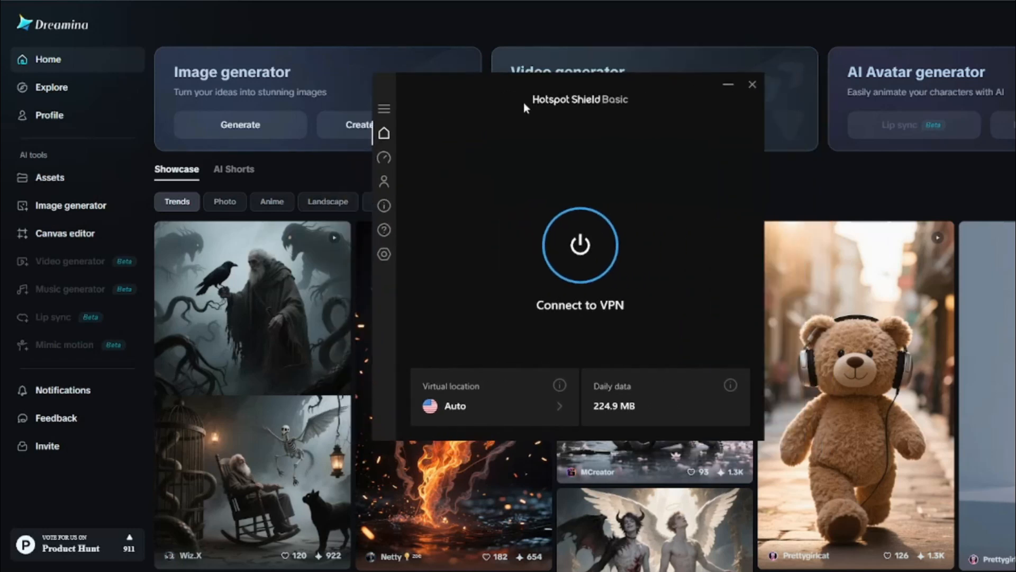
{"action": "mouse_move", "coordinate": [654, 119]}
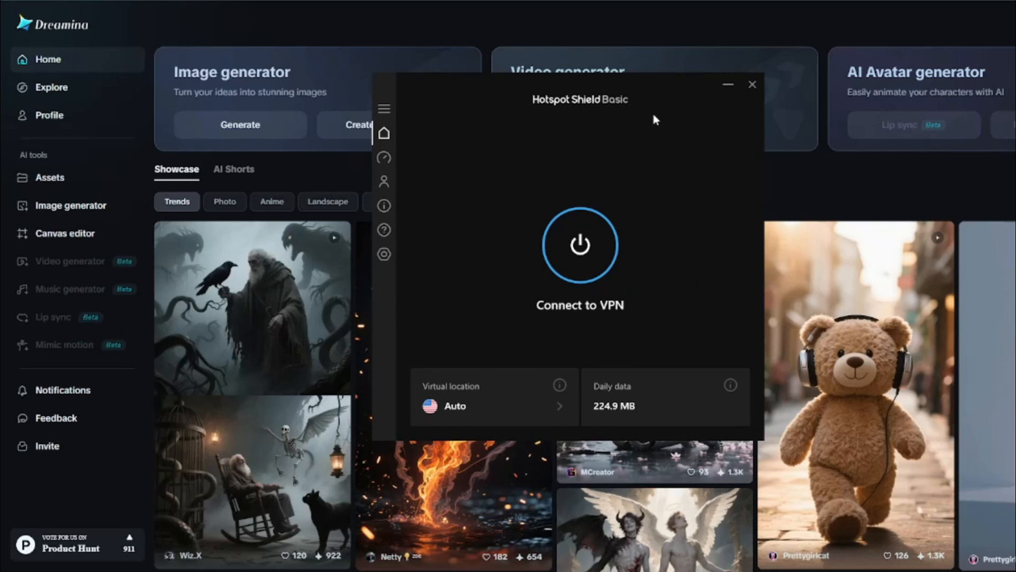
{"action": "mouse_move", "coordinate": [579, 244]}
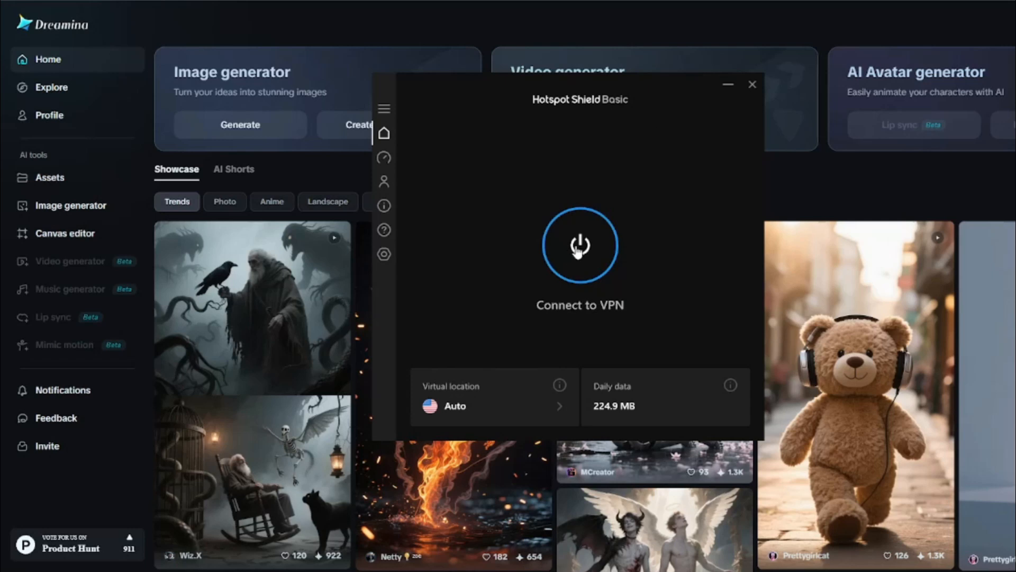
- Connect Hotspot Shield to the Auto location and put the VPN window out of the way
{"action": "left_click", "coordinate": [579, 244]}
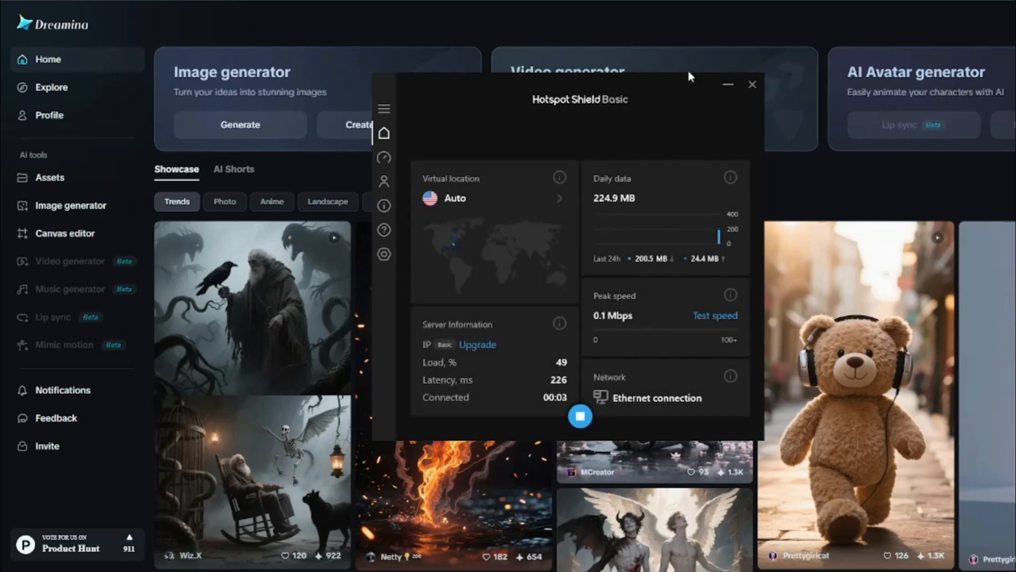
{"action": "left_click", "coordinate": [753, 85]}
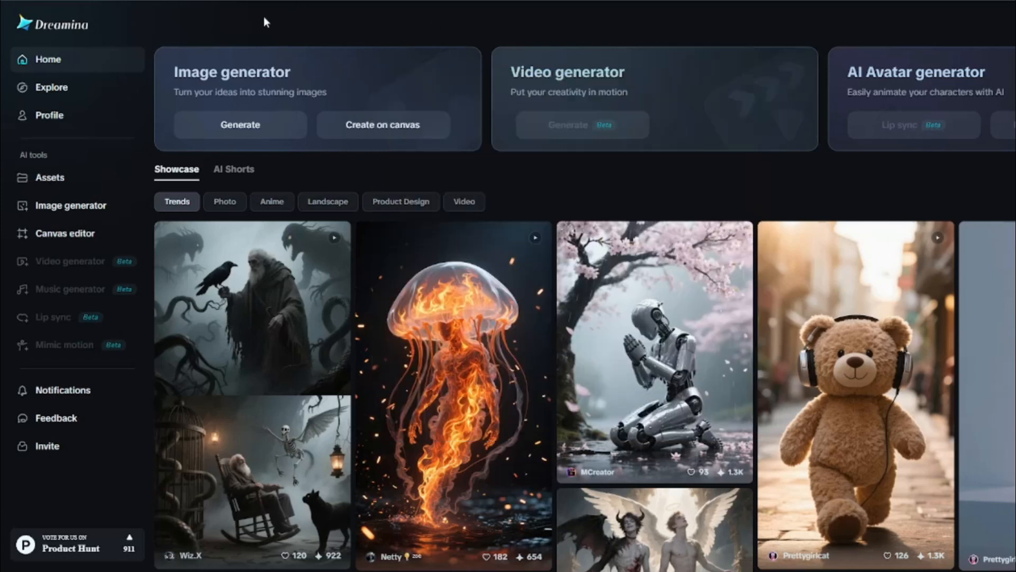
{"action": "mouse_move", "coordinate": [59, 4]}
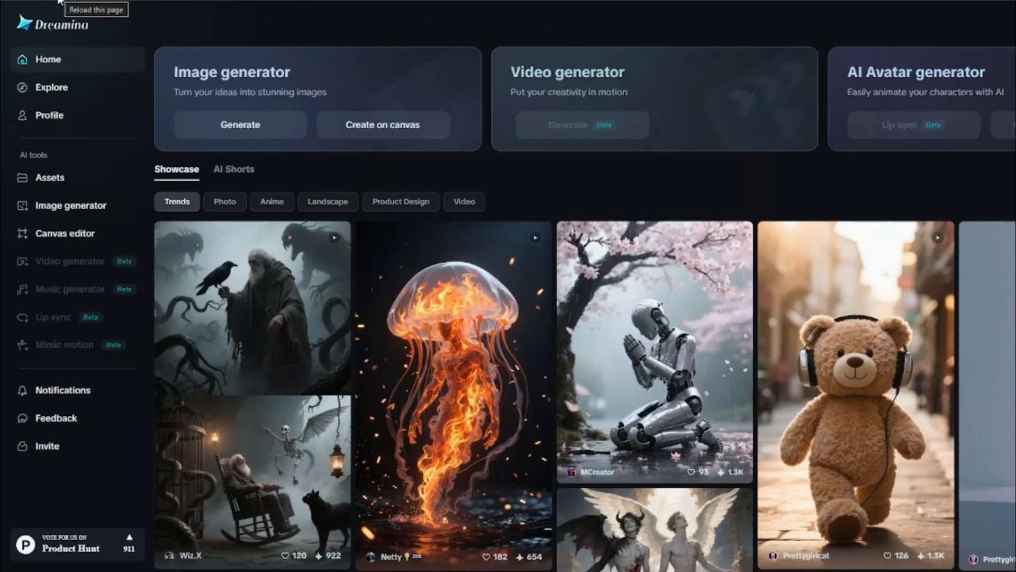
{"action": "mouse_move", "coordinate": [536, 106]}
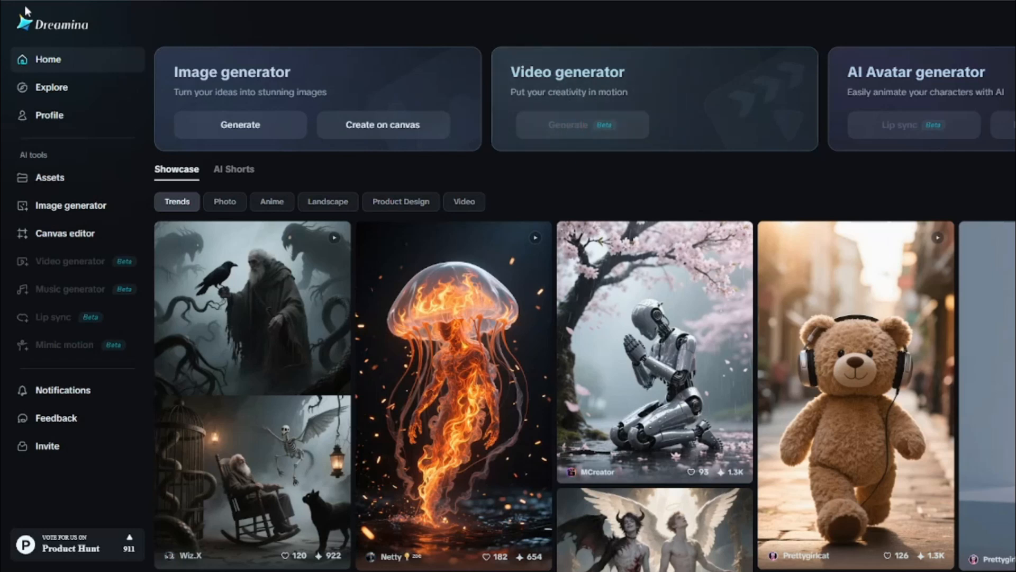
{"action": "mouse_move", "coordinate": [65, 16]}
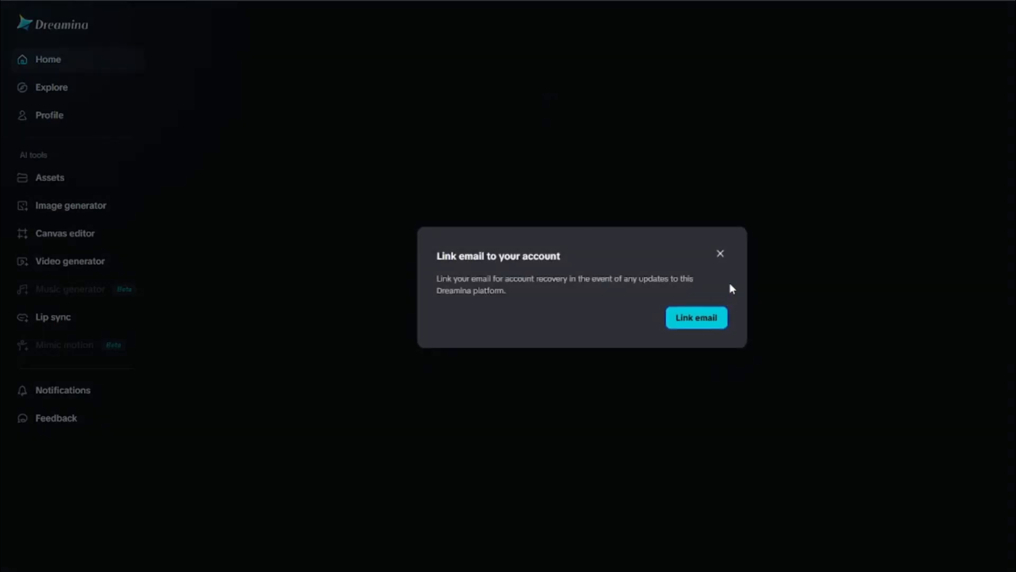
- Dismiss the 'Link email to your account' popup on the reloaded home page
{"action": "left_click", "coordinate": [720, 253]}
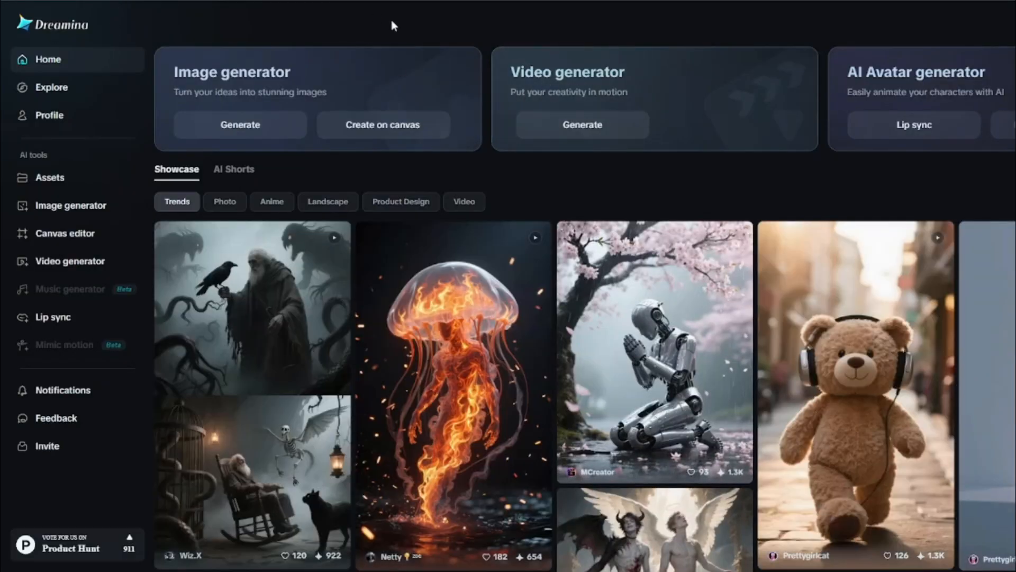
{"action": "mouse_move", "coordinate": [658, 43]}
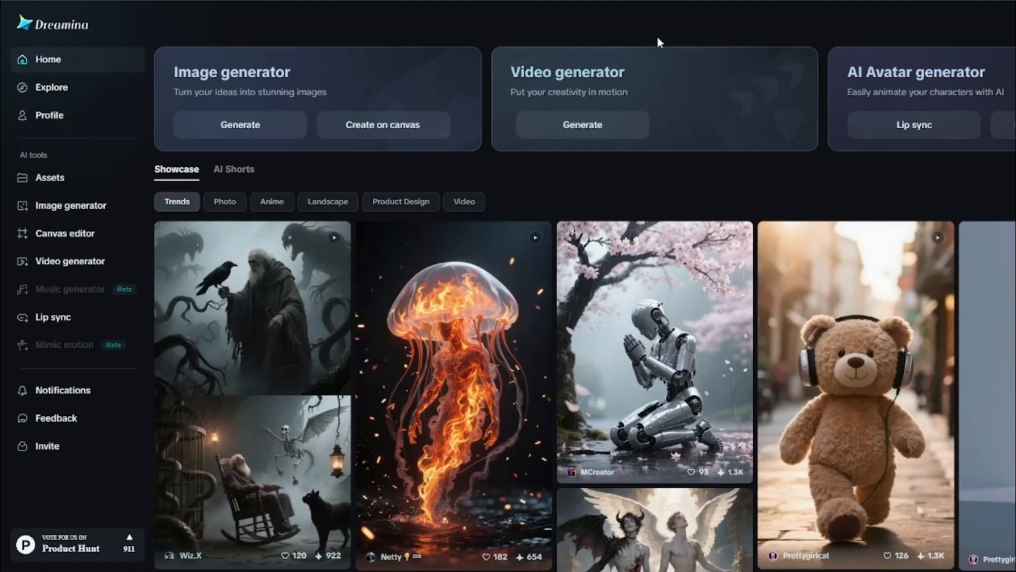
- Enter the Video generator workspace and bring up the Downloads folder of cat images
{"action": "left_click", "coordinate": [581, 125]}
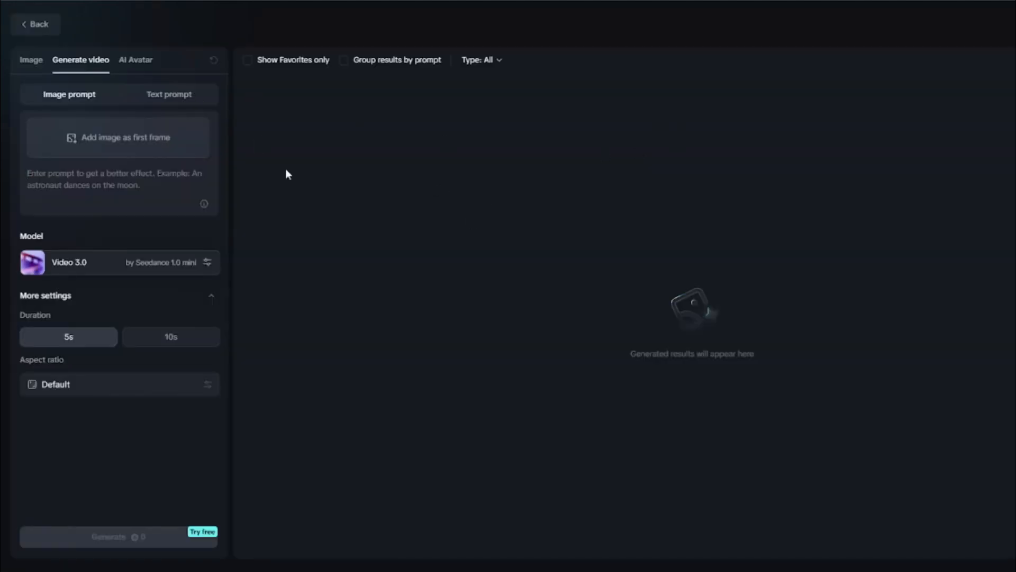
{"action": "mouse_move", "coordinate": [306, 185]}
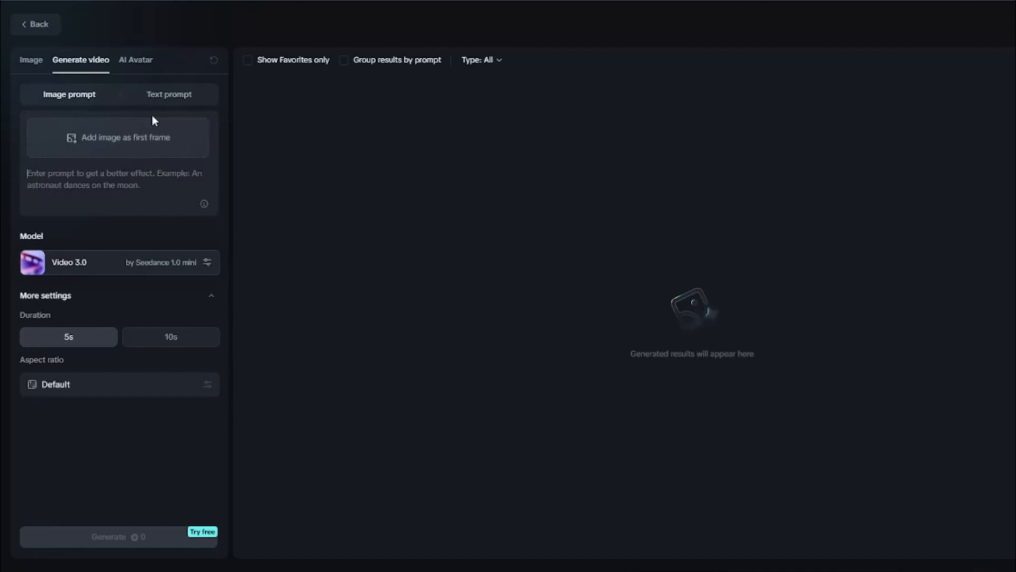
{"action": "mouse_move", "coordinate": [178, 110]}
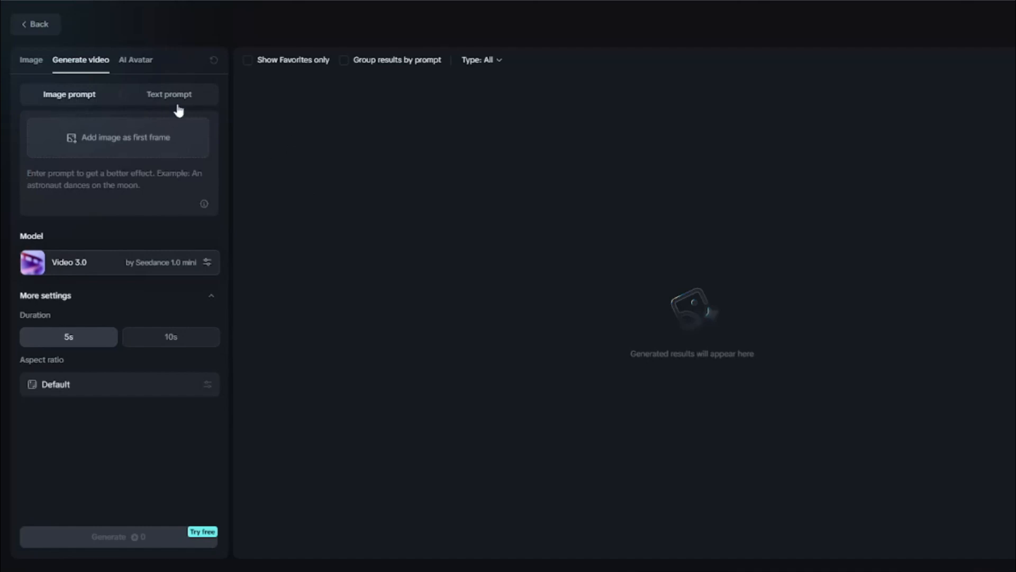
{"action": "mouse_move", "coordinate": [206, 88]}
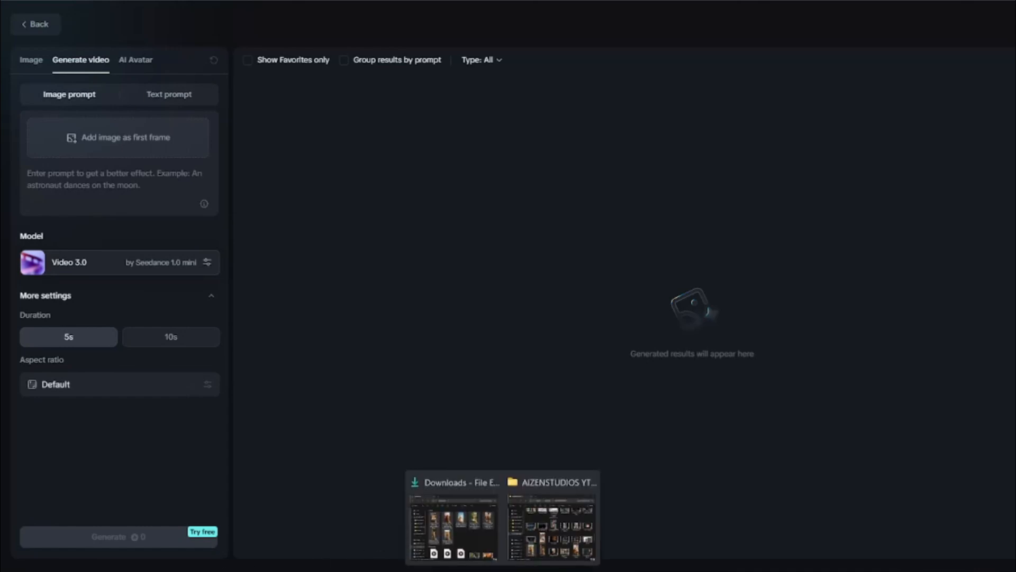
{"action": "left_click", "coordinate": [452, 518]}
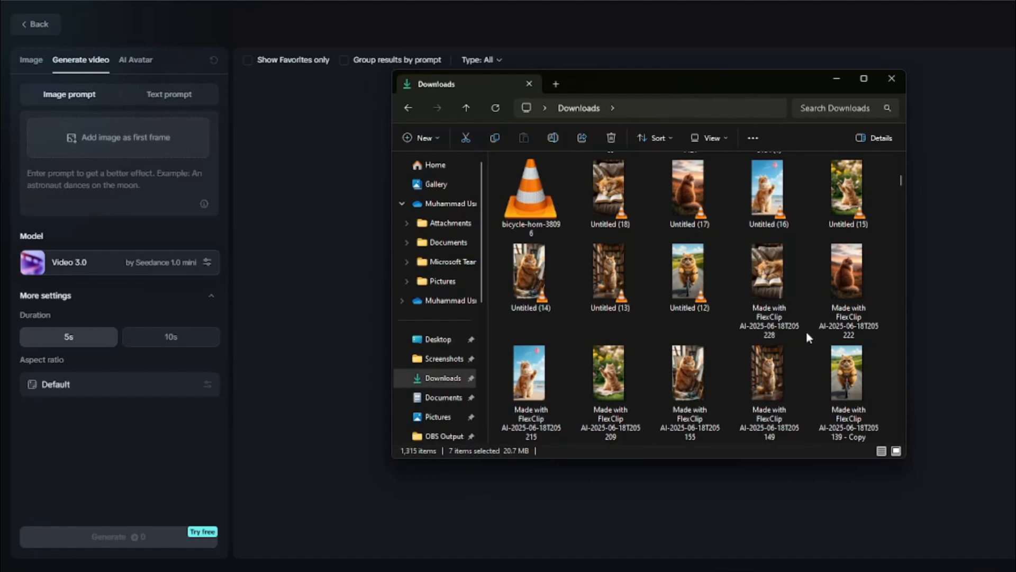
{"action": "scroll", "scroll_direction": "down", "scroll_amount": 3}
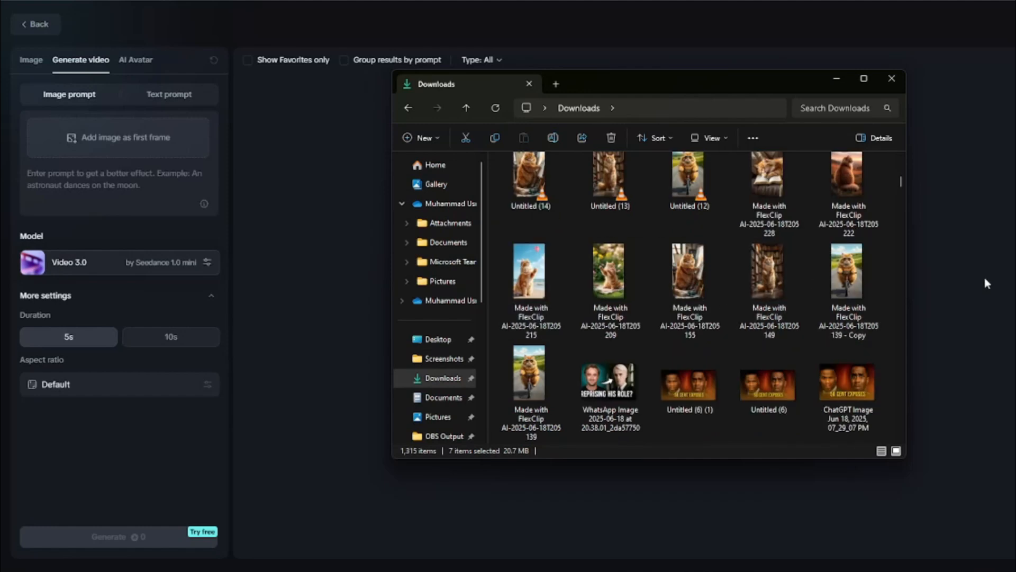
{"action": "left_click", "coordinate": [847, 285]}
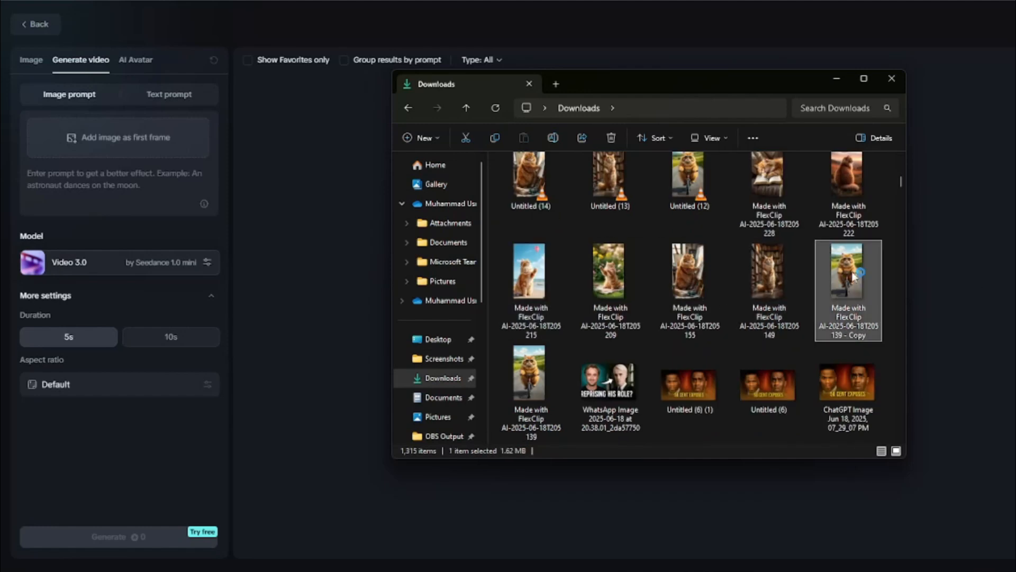
{"action": "double_click", "coordinate": [847, 290]}
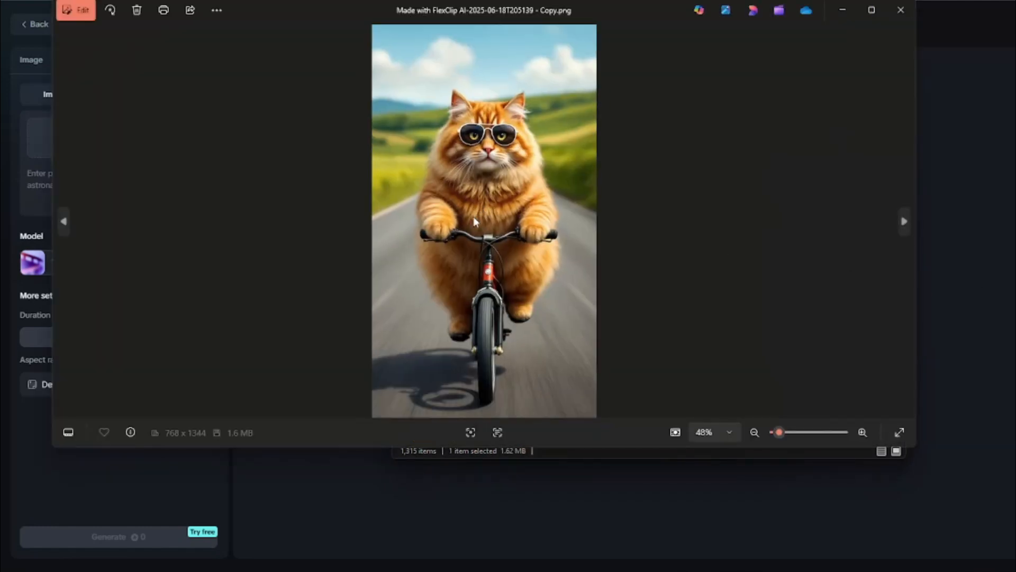
{"action": "left_click", "coordinate": [905, 221]}
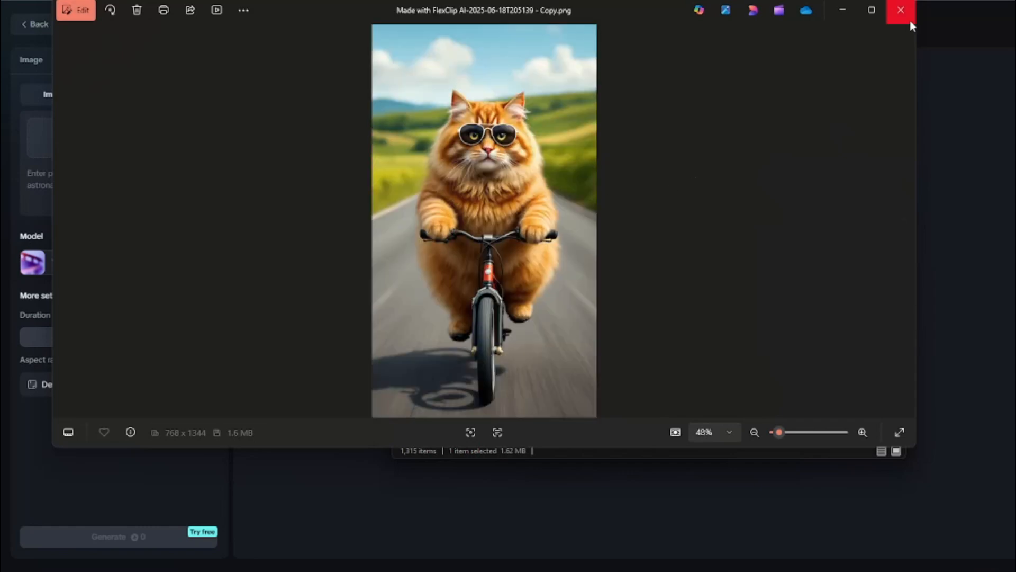
{"action": "left_click", "coordinate": [900, 9]}
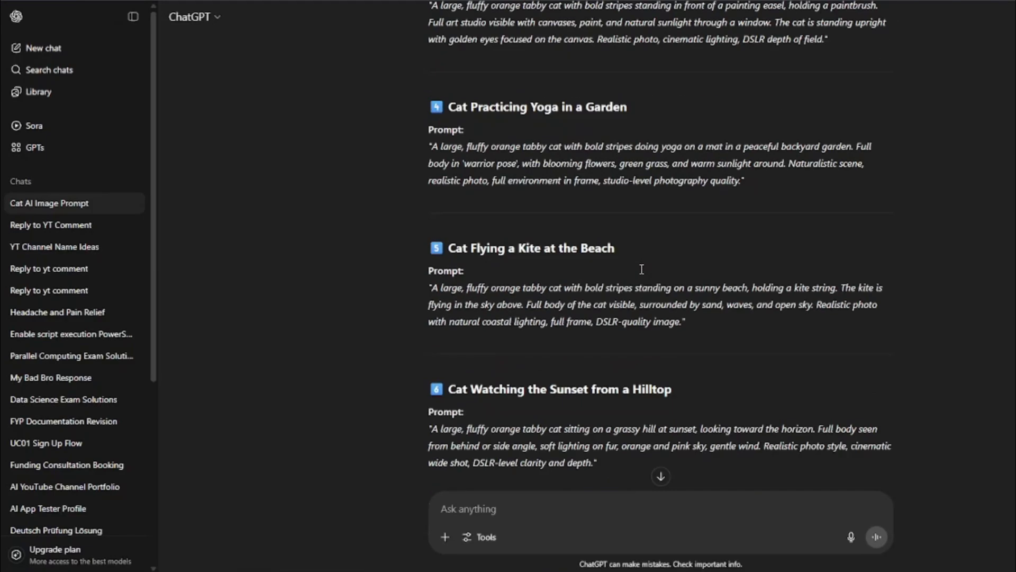
{"action": "scroll", "scroll_direction": "up", "scroll_amount": 3}
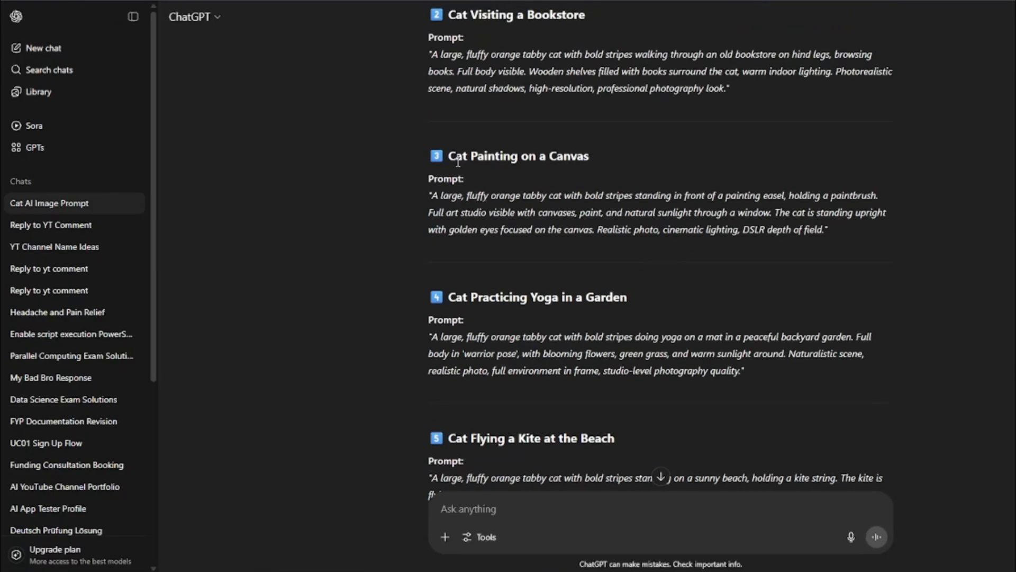
{"action": "scroll", "scroll_direction": "up", "scroll_amount": 3}
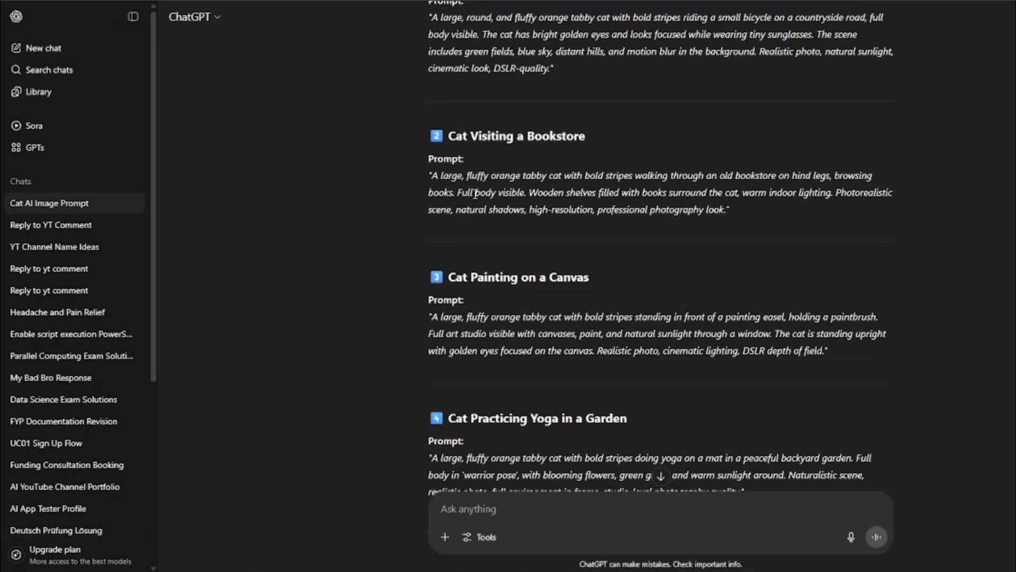
{"action": "scroll", "scroll_direction": "up", "scroll_amount": 3}
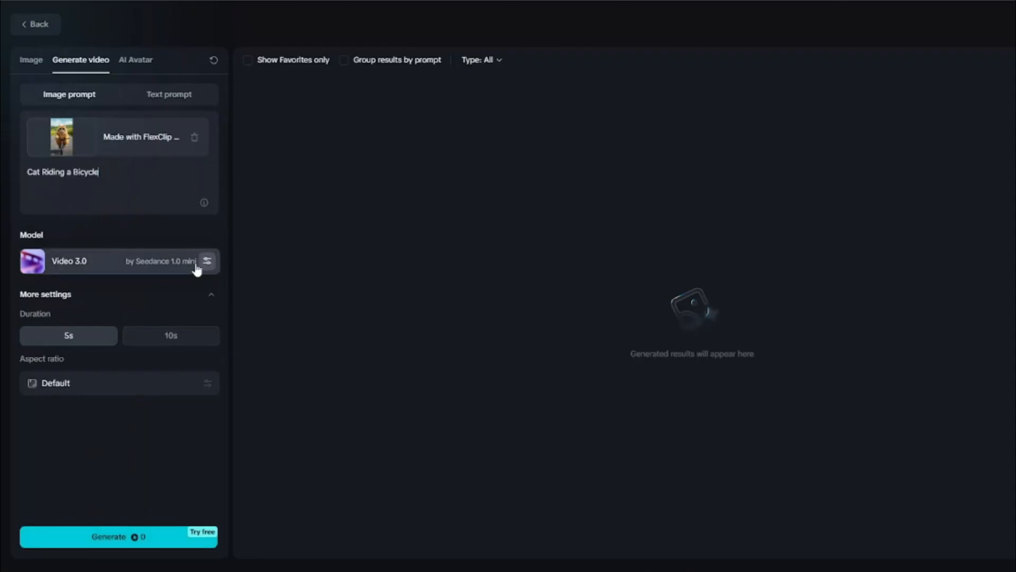
- Switch the video model to Video S2.0 Pro, which limits the clip to 5 seconds
{"action": "left_click", "coordinate": [206, 260]}
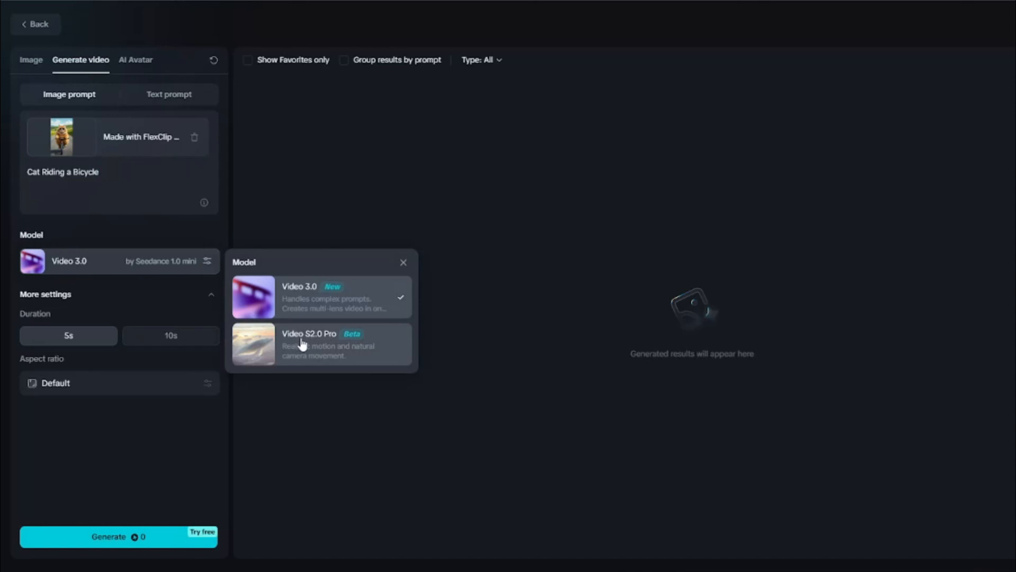
{"action": "left_click", "coordinate": [318, 344]}
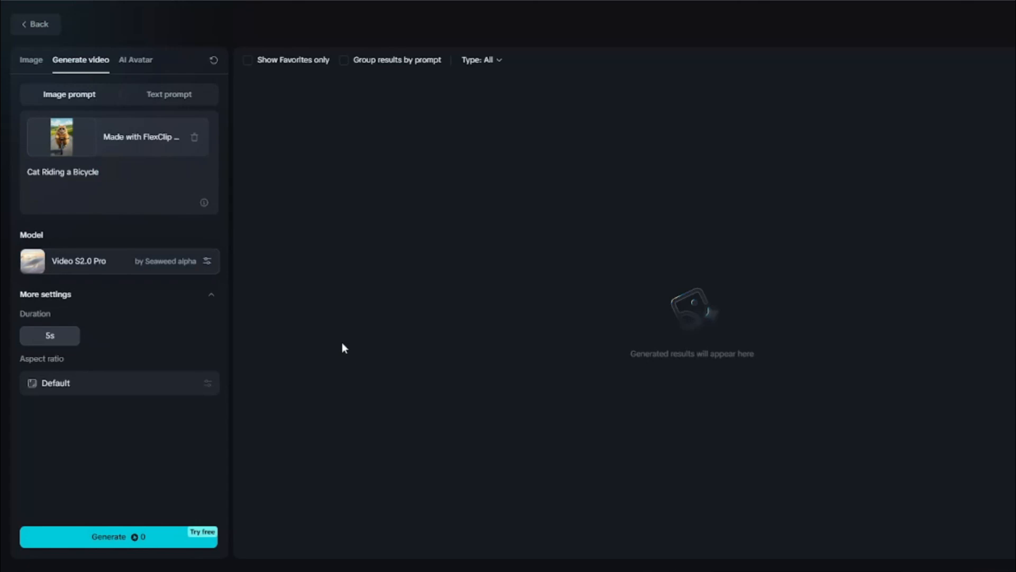
{"action": "mouse_move", "coordinate": [49, 336]}
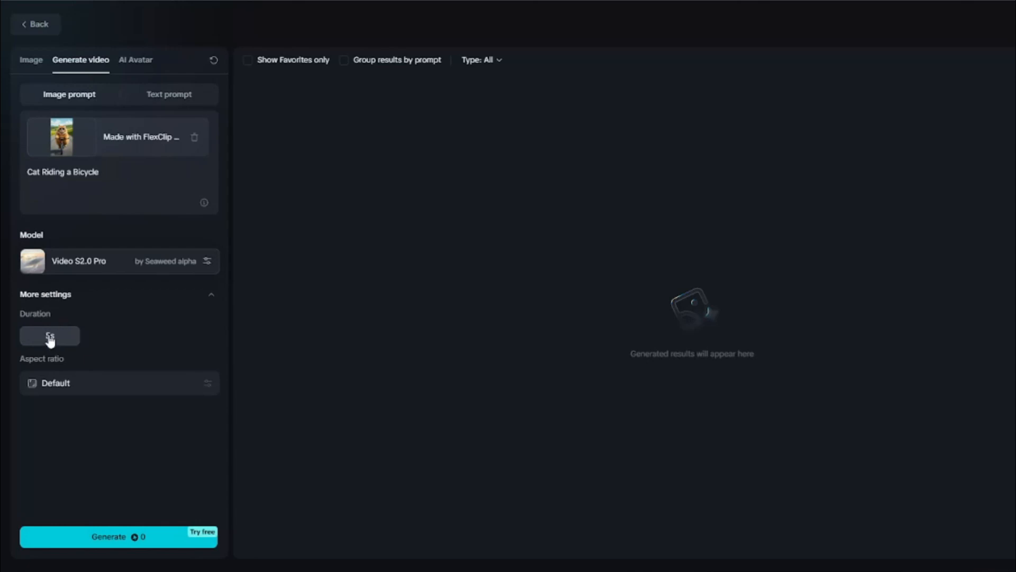
{"action": "mouse_move", "coordinate": [214, 424]}
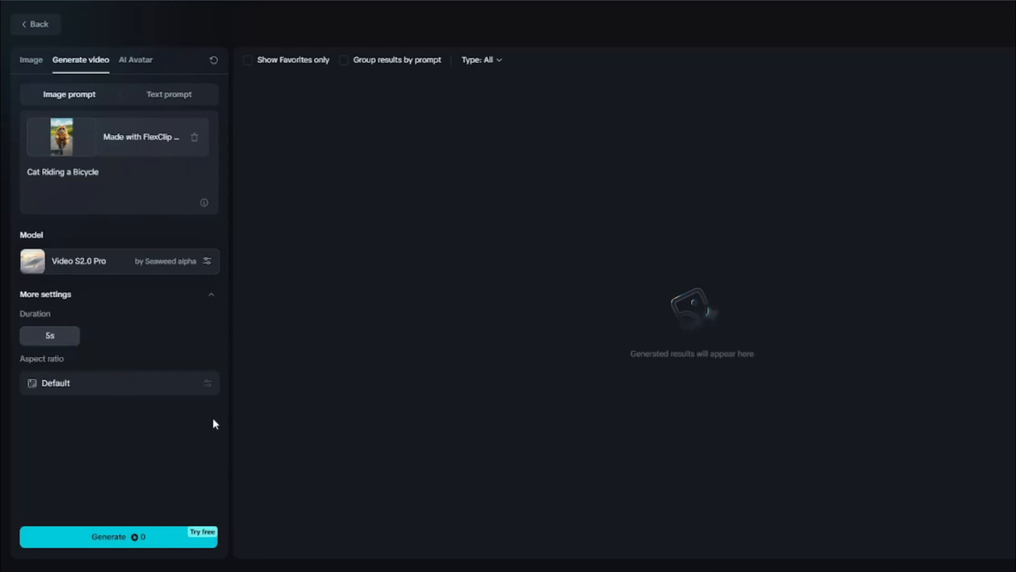
{"action": "mouse_move", "coordinate": [144, 544]}
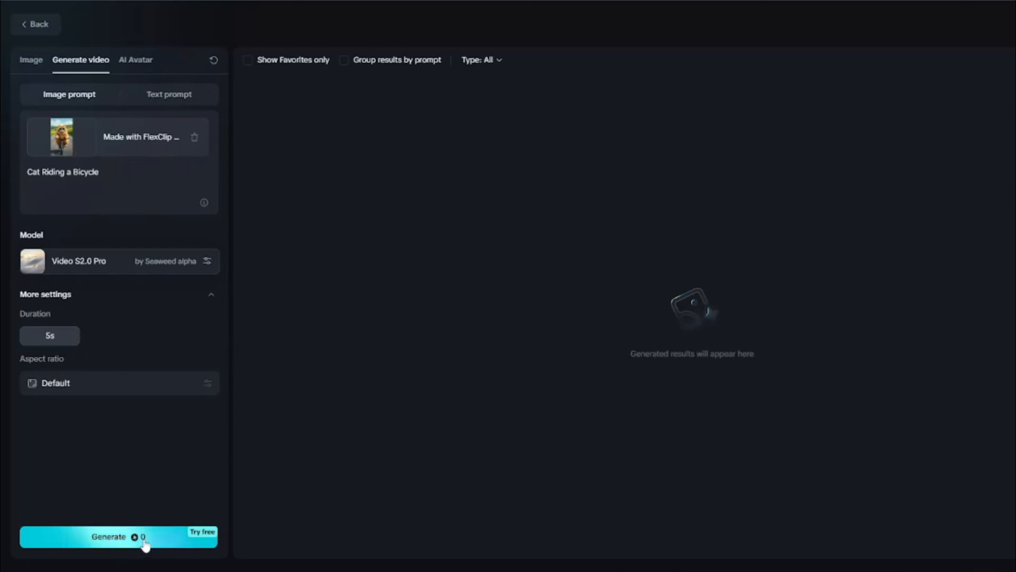
- Start generating the bicycle cat video, then load the next cat image and start the bookstore video
{"action": "left_click", "coordinate": [118, 536]}
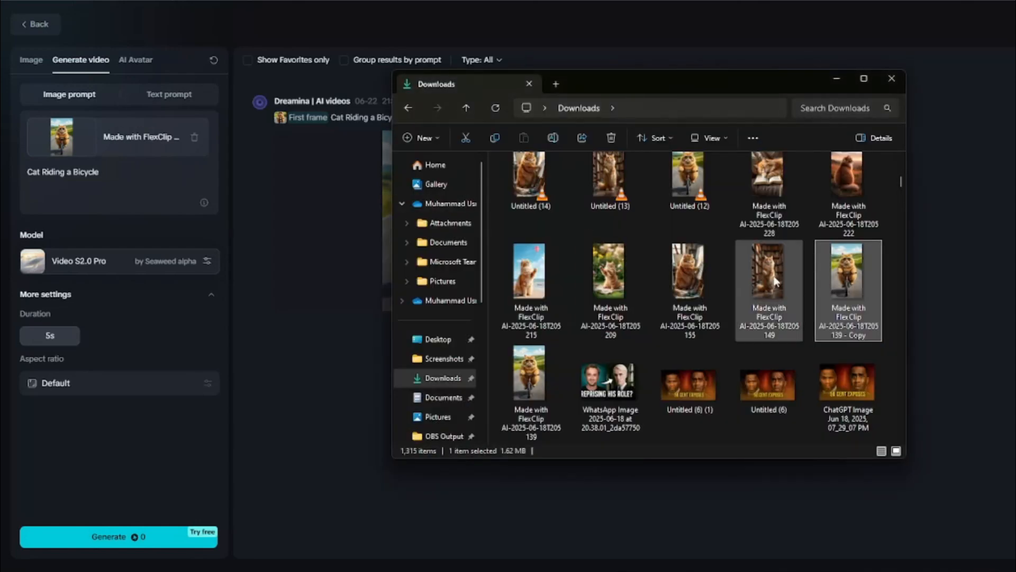
{"action": "left_click", "coordinate": [891, 78]}
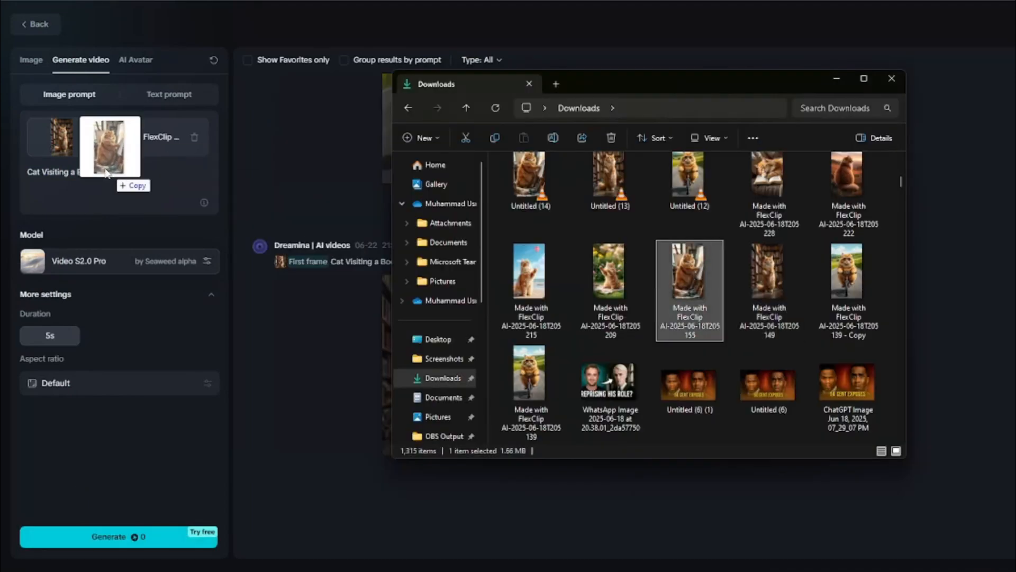
{"action": "left_click", "coordinate": [193, 136]}
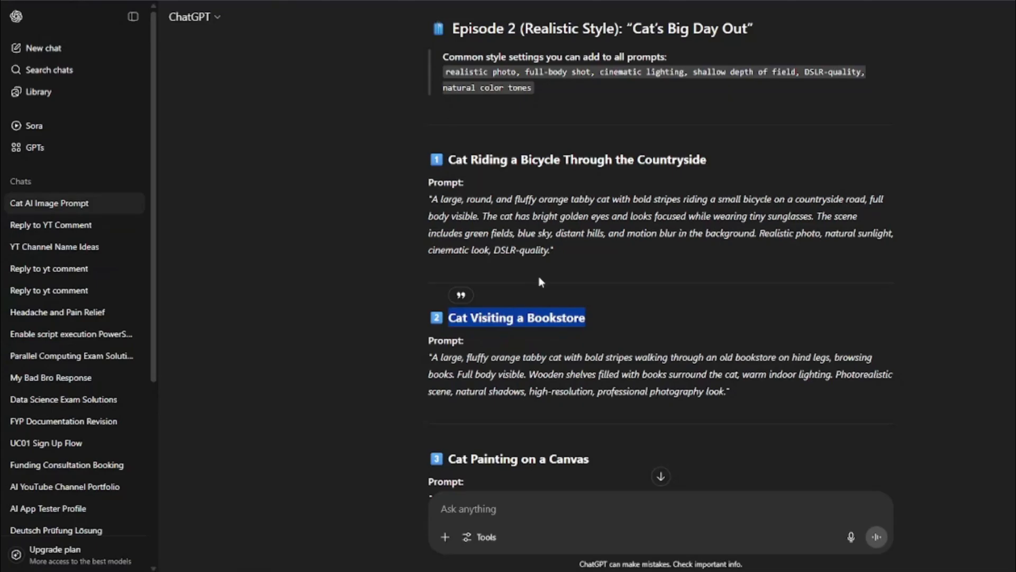
- Start the painting cat video and add a new first-frame image for the yoga-in-a-garden clip
{"action": "scroll", "scroll_direction": "down", "scroll_amount": 3}
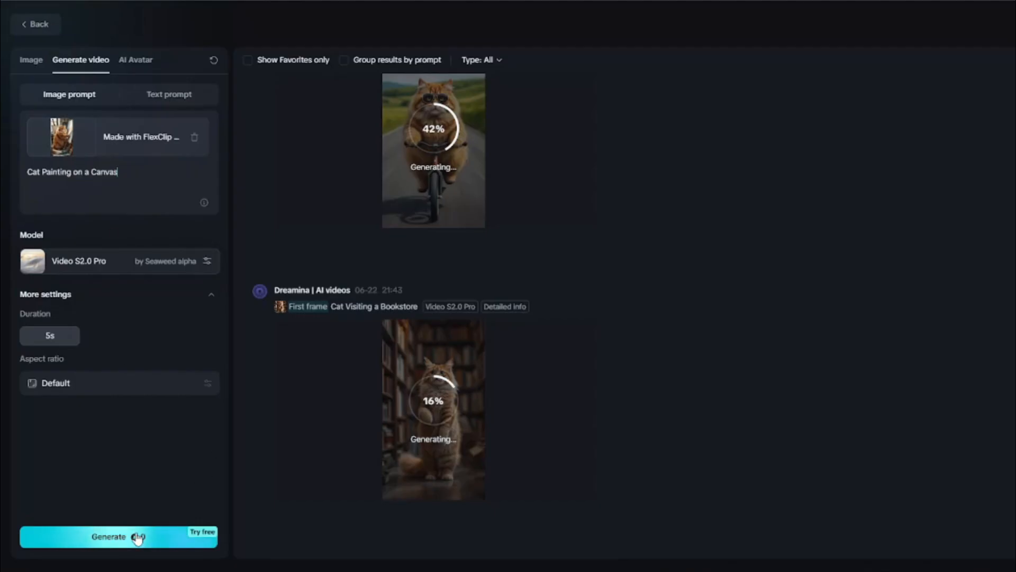
{"action": "left_click", "coordinate": [119, 535]}
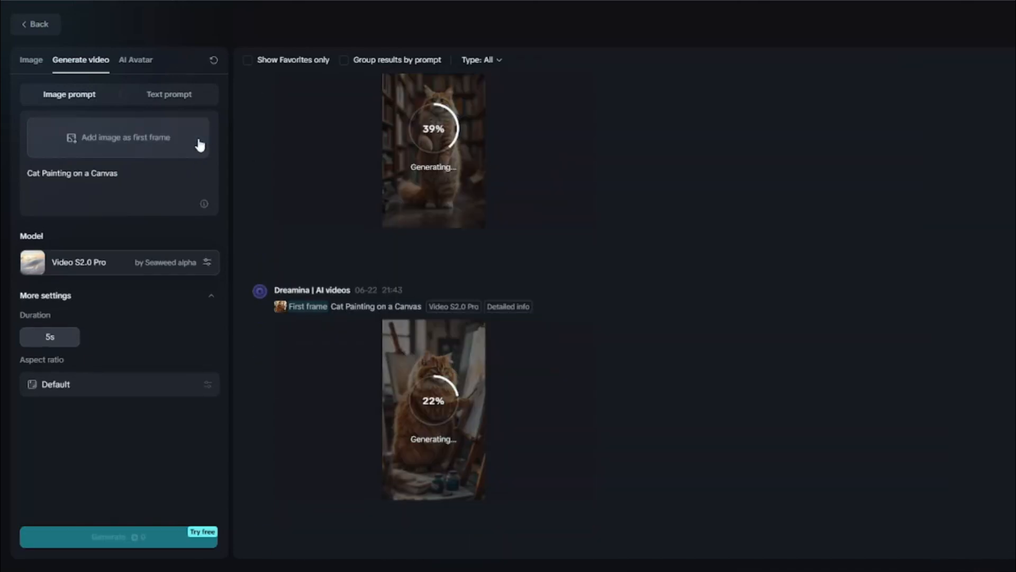
{"action": "left_click", "coordinate": [125, 137]}
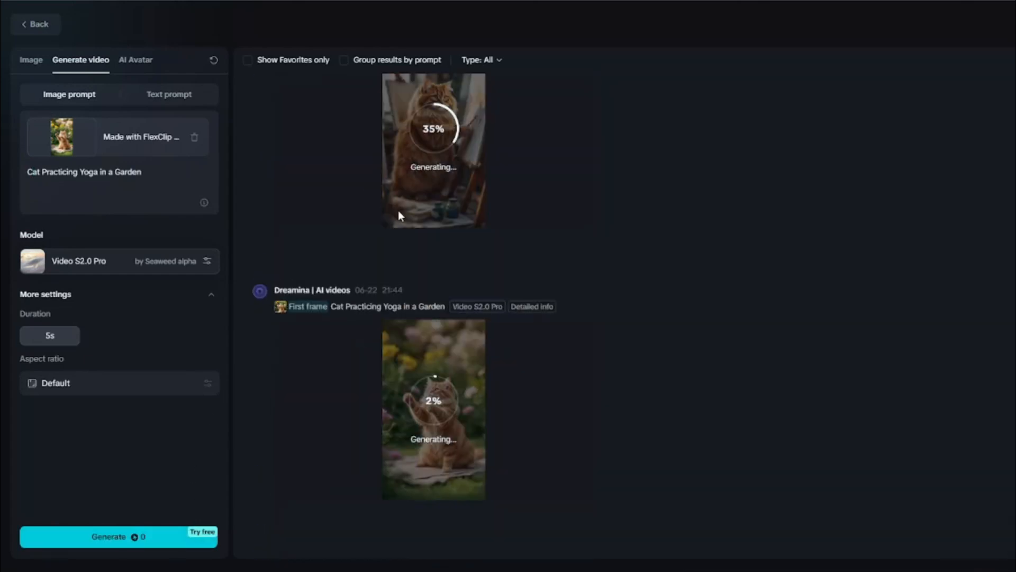
- Check the finished cat clips and download the cat-riding-a-bicycle video to the computer
{"action": "scroll", "scroll_direction": "down", "scroll_amount": 3}
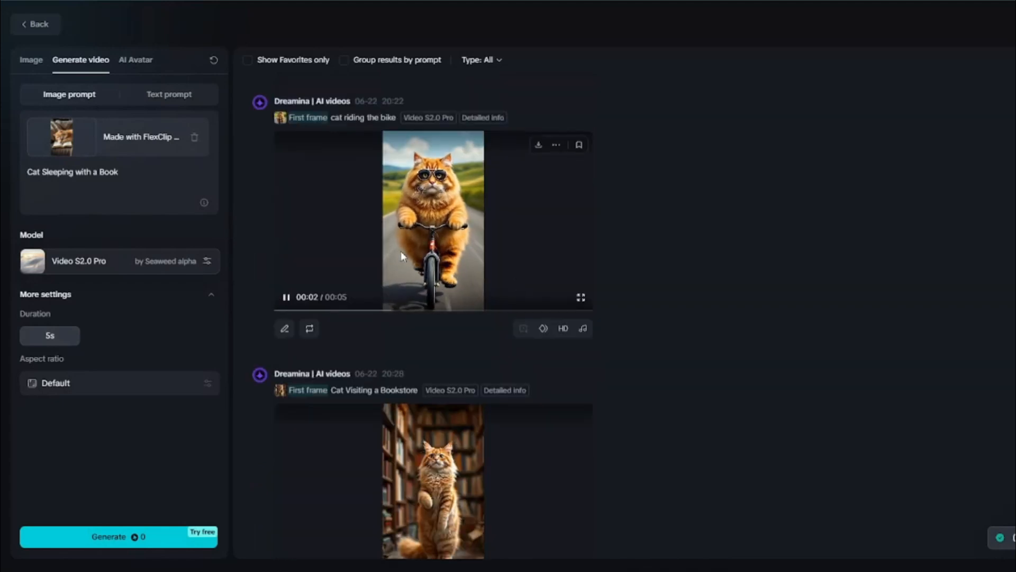
{"action": "scroll", "scroll_direction": "down", "scroll_amount": 3}
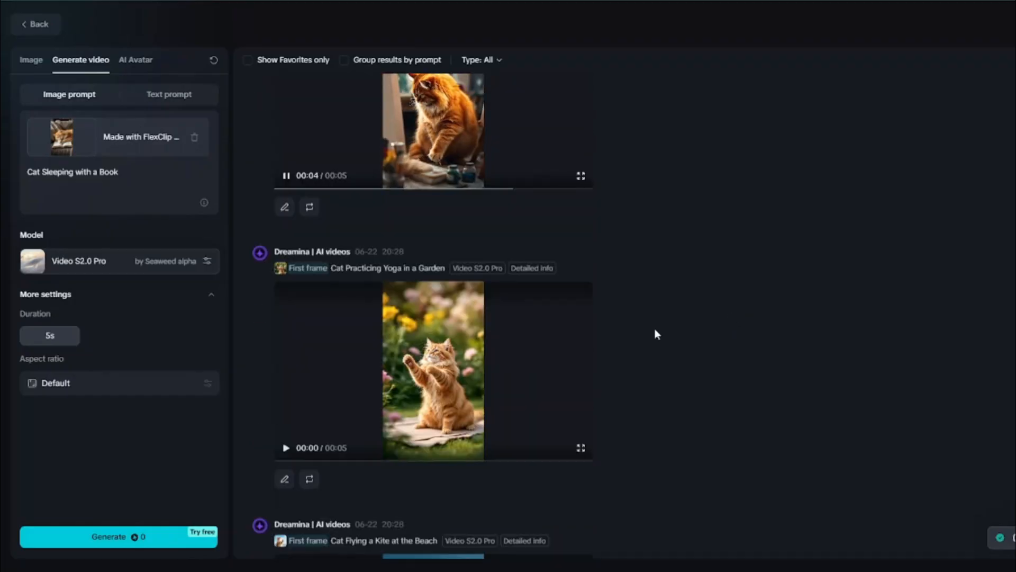
{"action": "scroll", "scroll_direction": "down", "scroll_amount": 3}
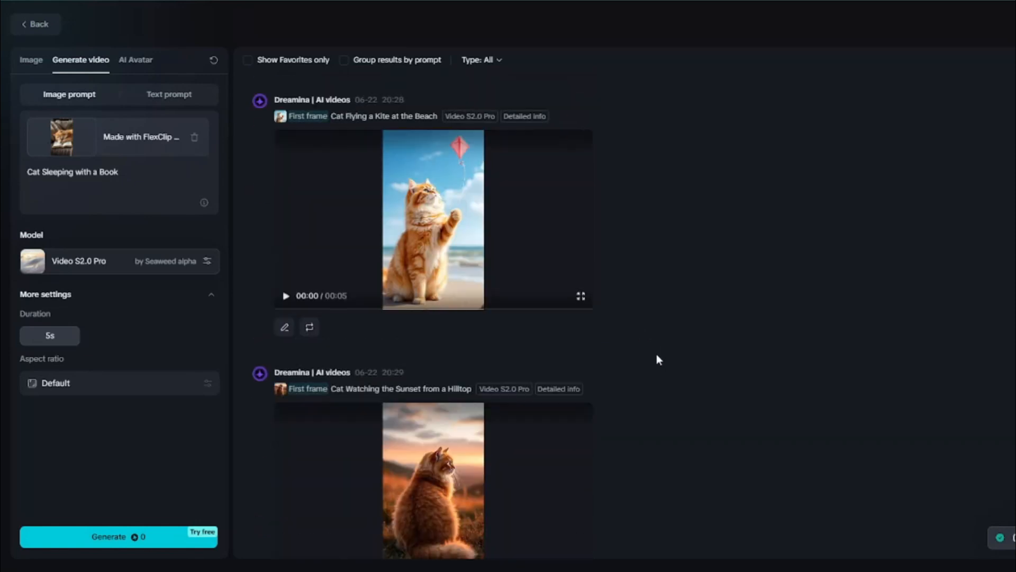
{"action": "mouse_move", "coordinate": [700, 363]}
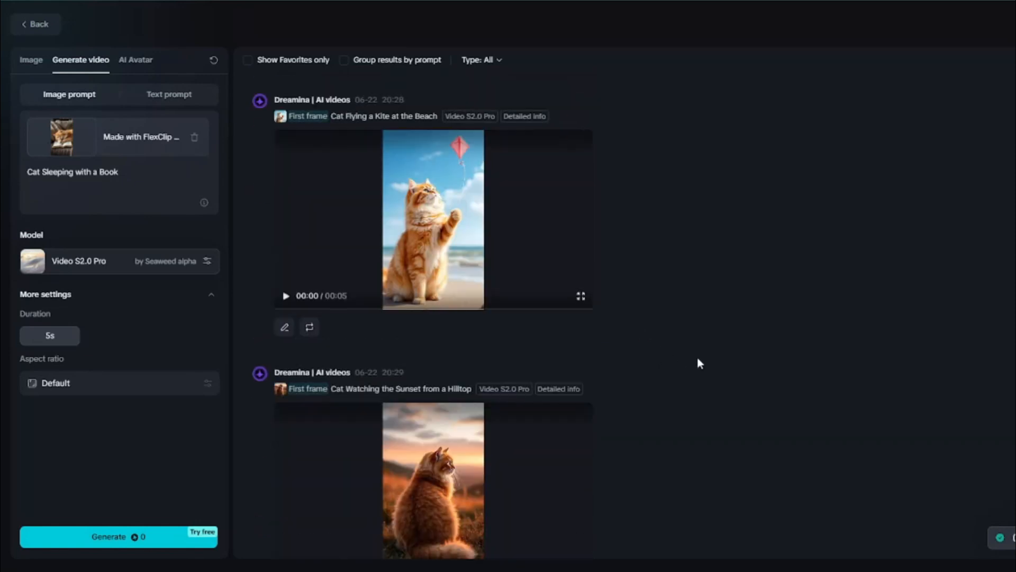
{"action": "scroll", "scroll_direction": "down", "scroll_amount": 3}
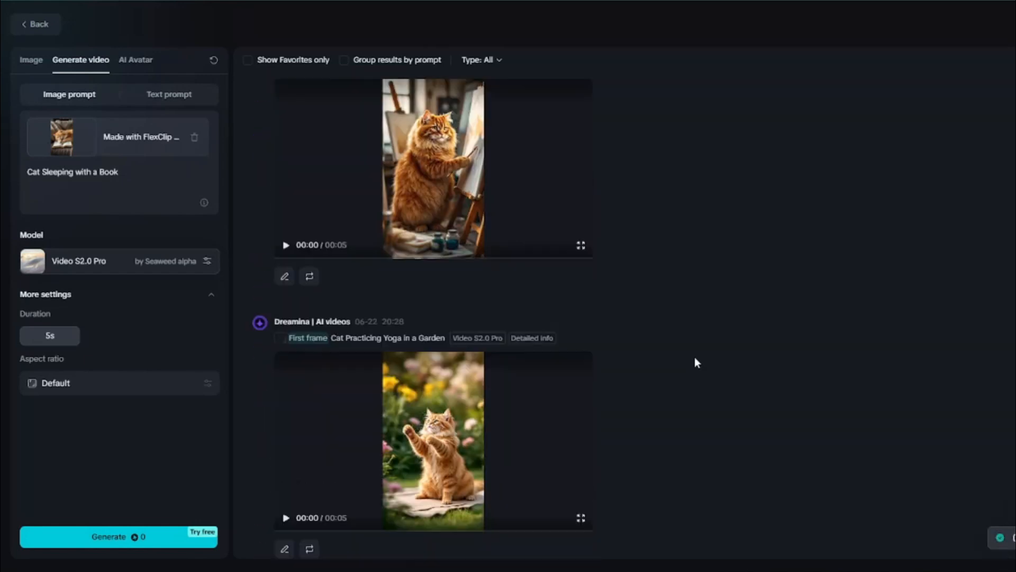
{"action": "scroll", "scroll_direction": "up", "scroll_amount": 3}
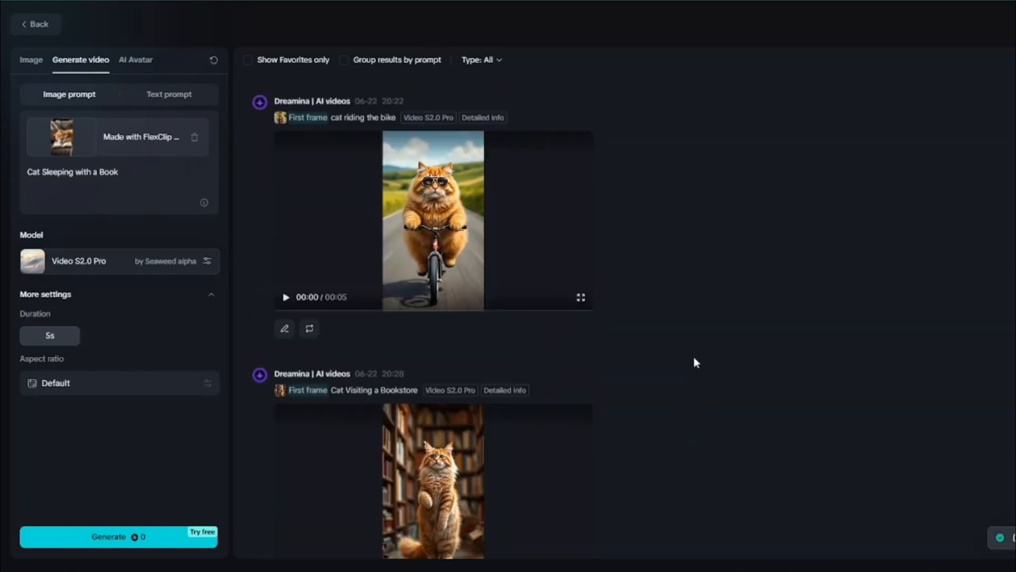
{"action": "scroll", "scroll_direction": "down", "scroll_amount": 3}
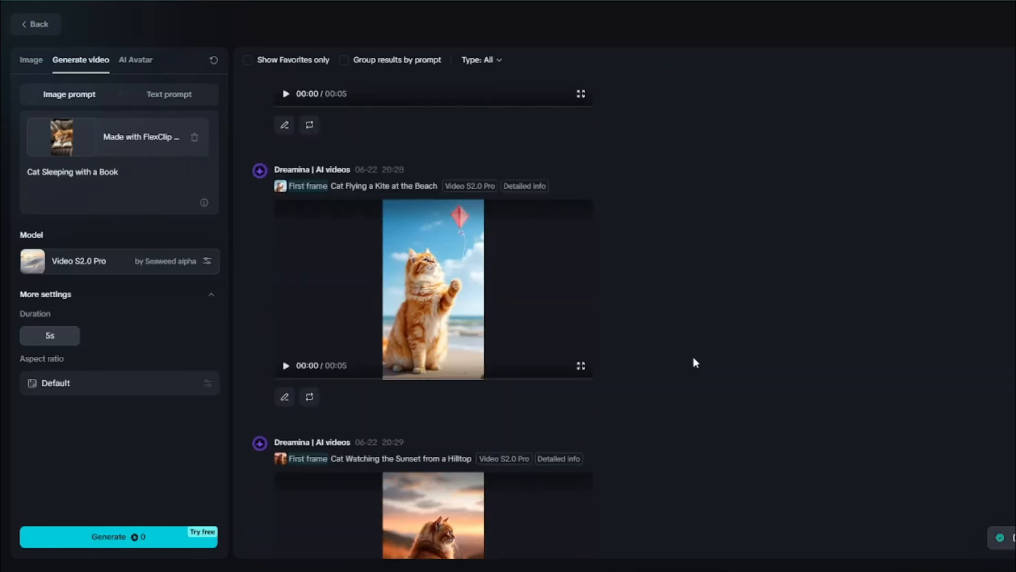
{"action": "scroll", "scroll_direction": "down", "scroll_amount": 3}
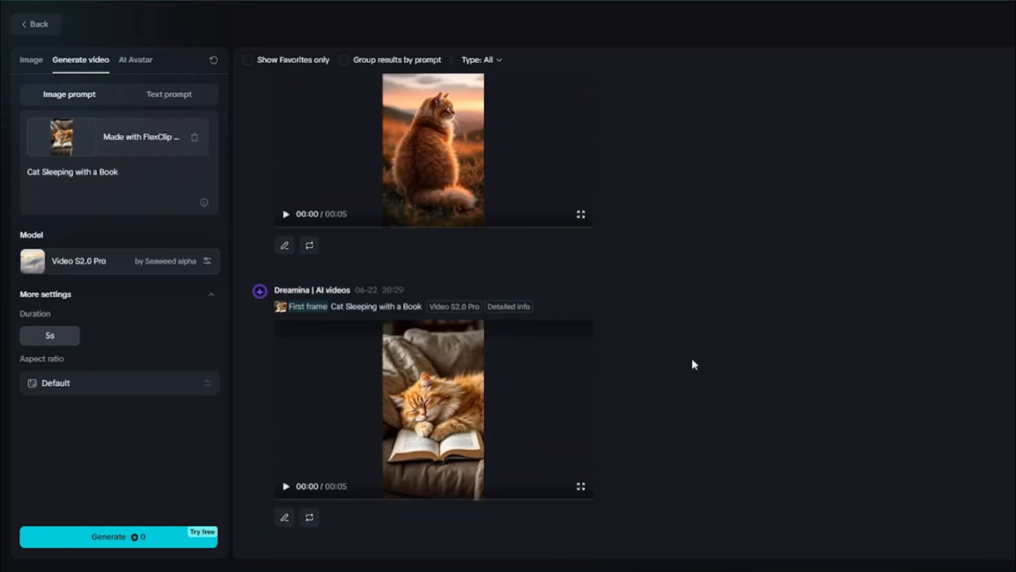
{"action": "scroll", "scroll_direction": "up", "scroll_amount": 3}
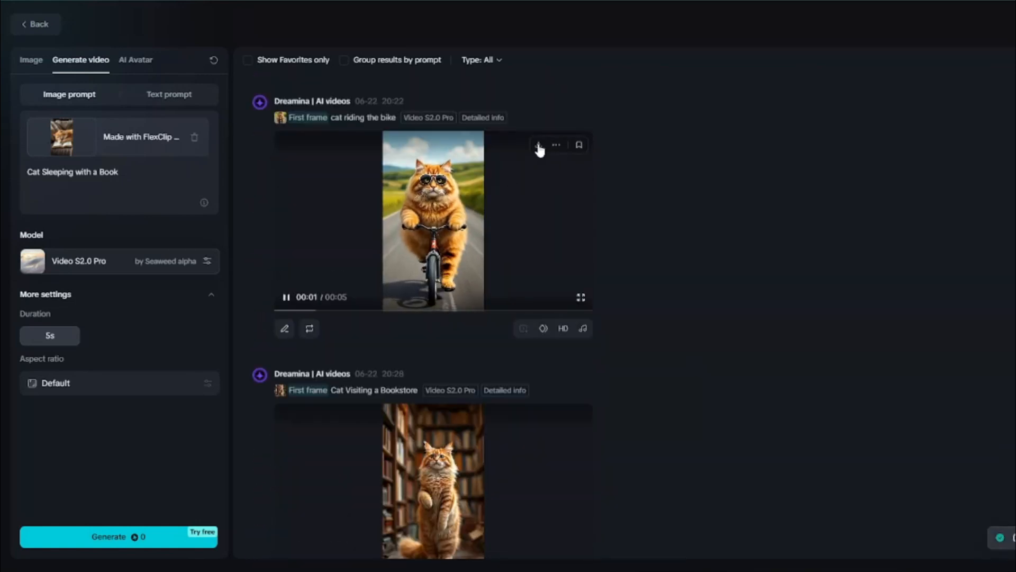
{"action": "left_click", "coordinate": [285, 297]}
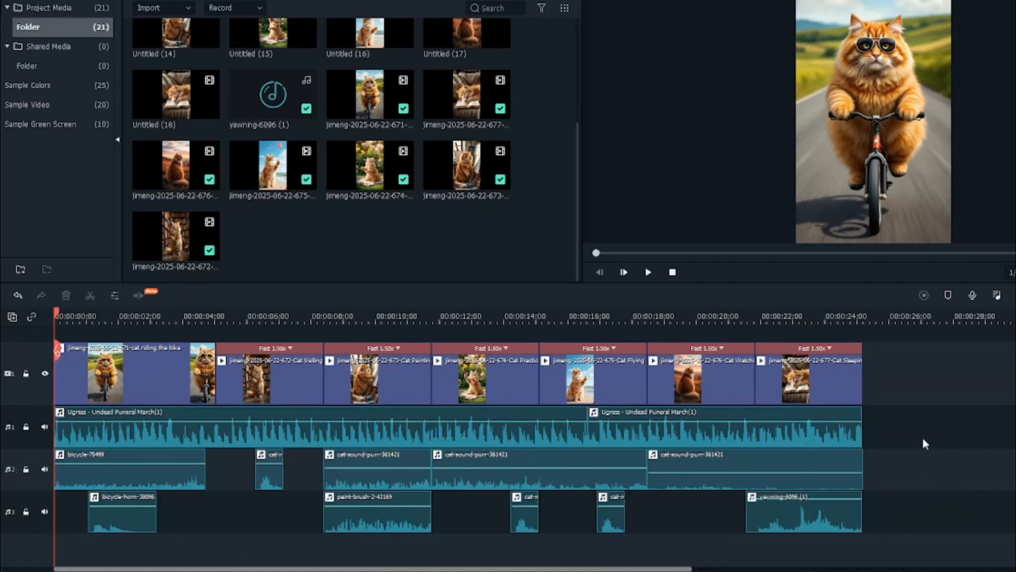
{"action": "mouse_move", "coordinate": [940, 497]}
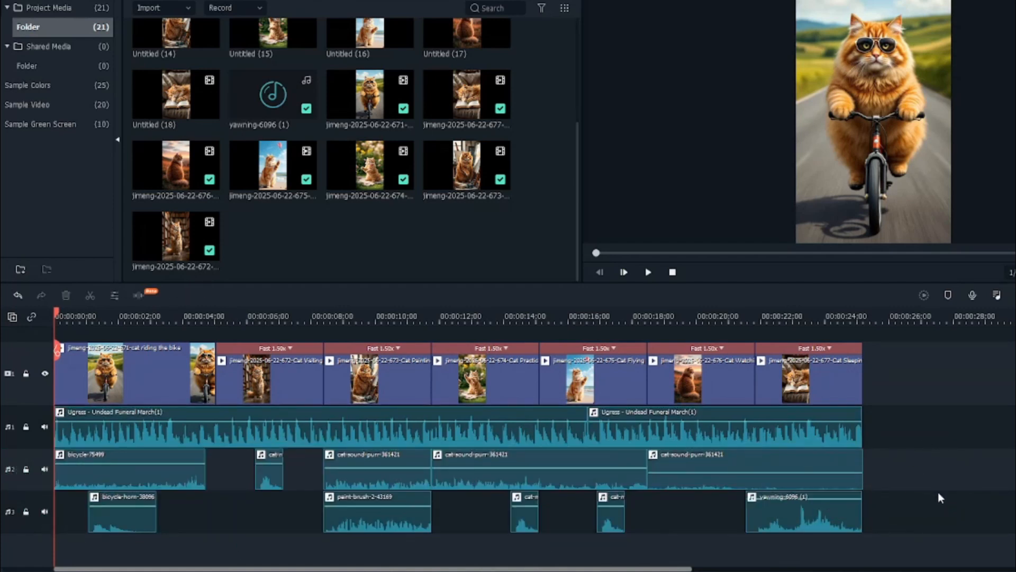
{"action": "mouse_move", "coordinate": [934, 498]}
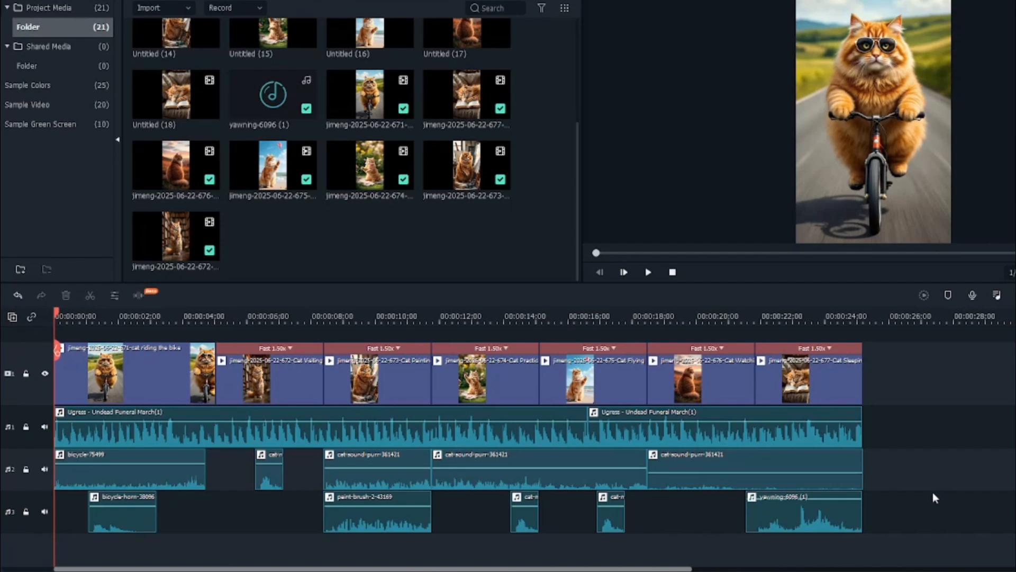
{"action": "mouse_move", "coordinate": [951, 481]}
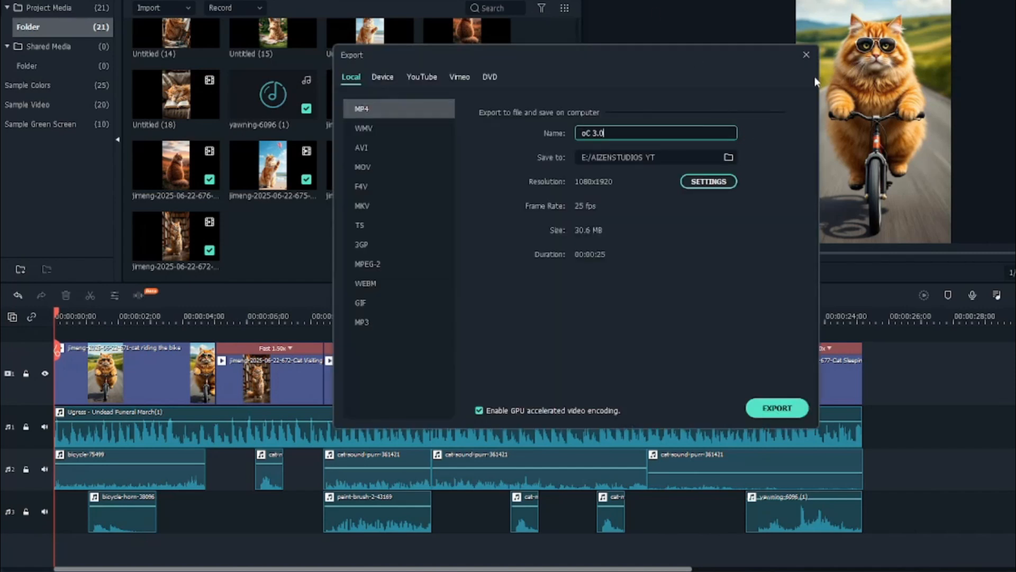
- Export the assembled cat video as a 1080x1920 MP4 to Local
{"action": "left_click", "coordinate": [805, 54]}
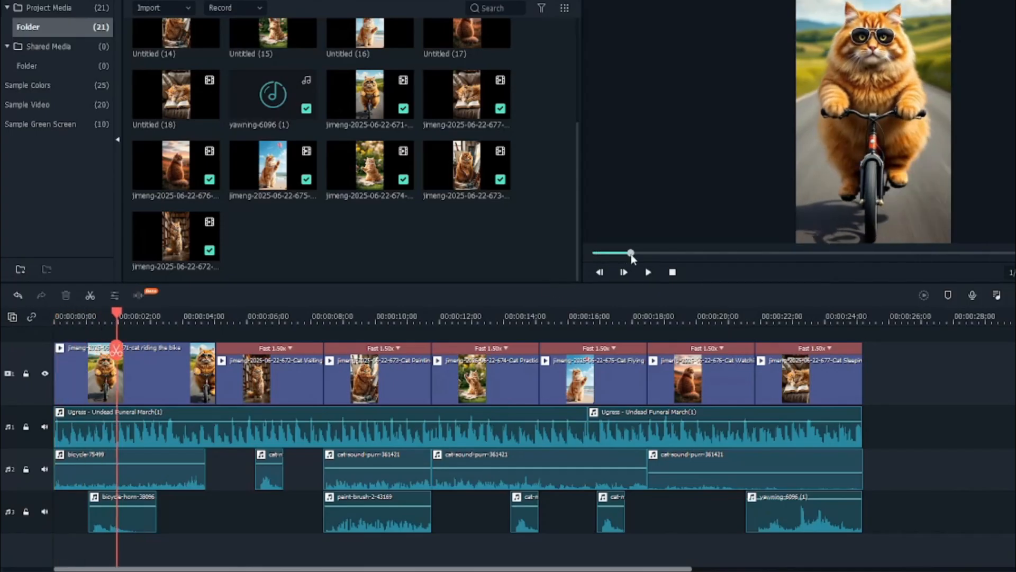